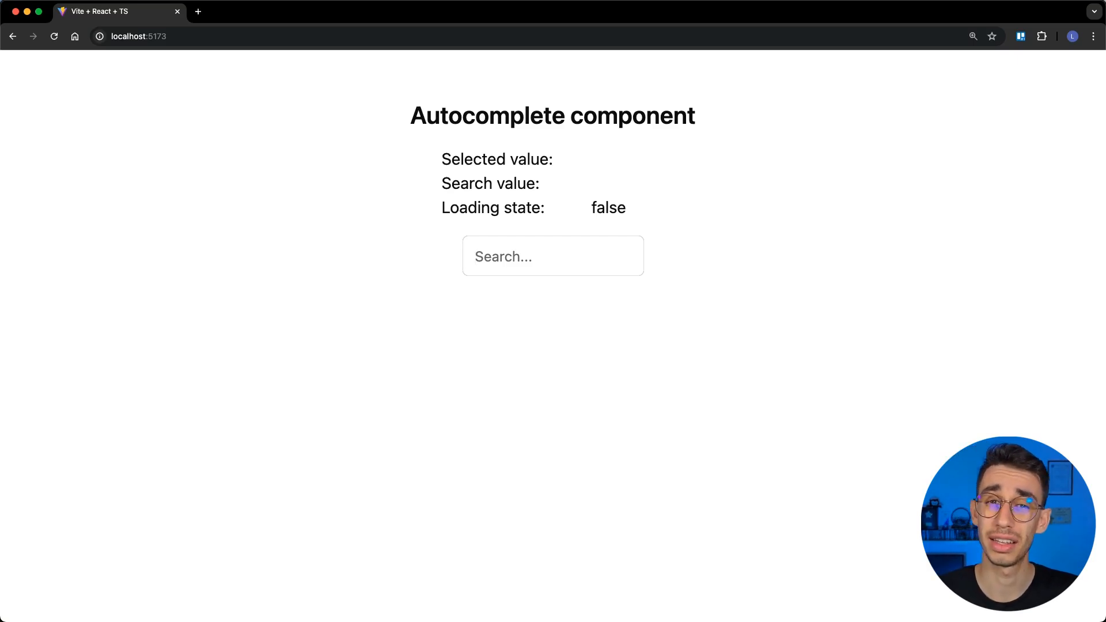
Step: Type 'Bulb' into the demo's Search field so only Bulbasaur is suggested
text(B)
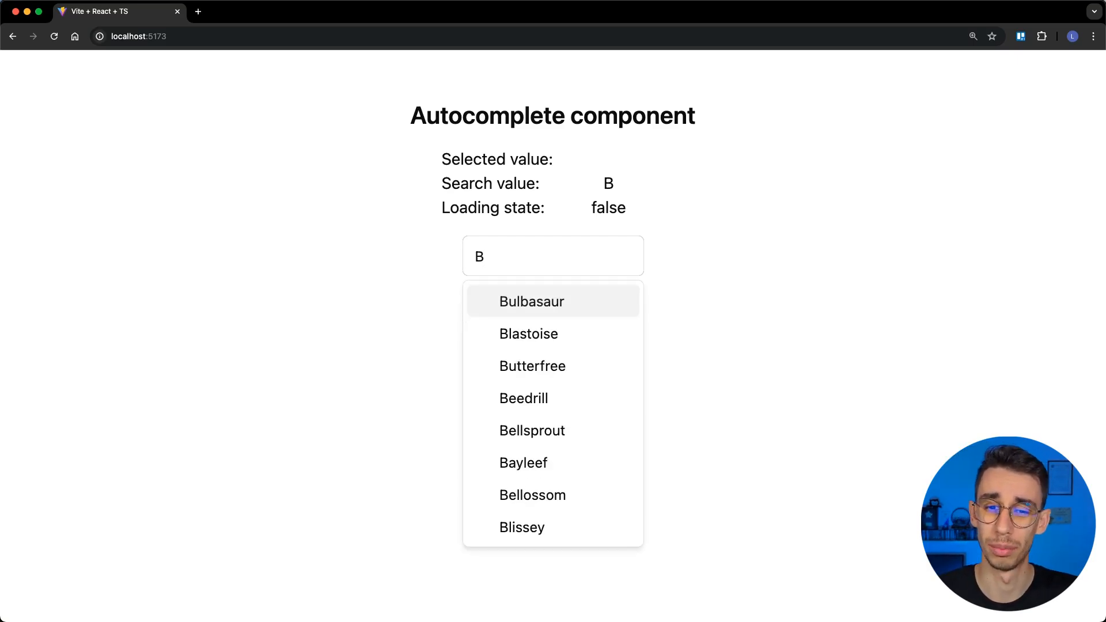
text(ulb)
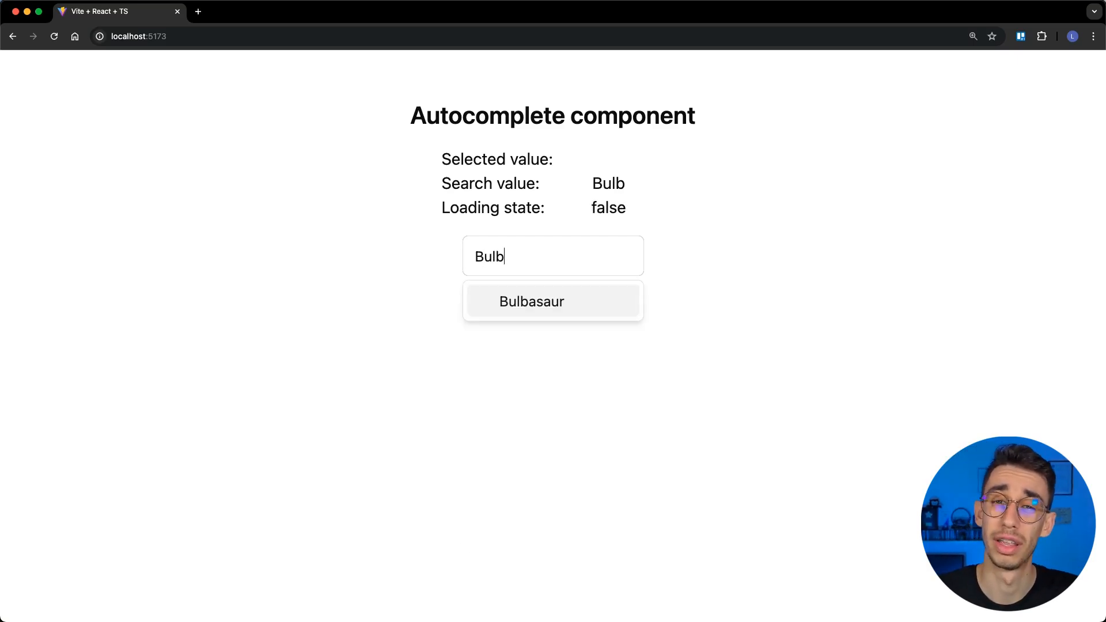
key(Backspace)
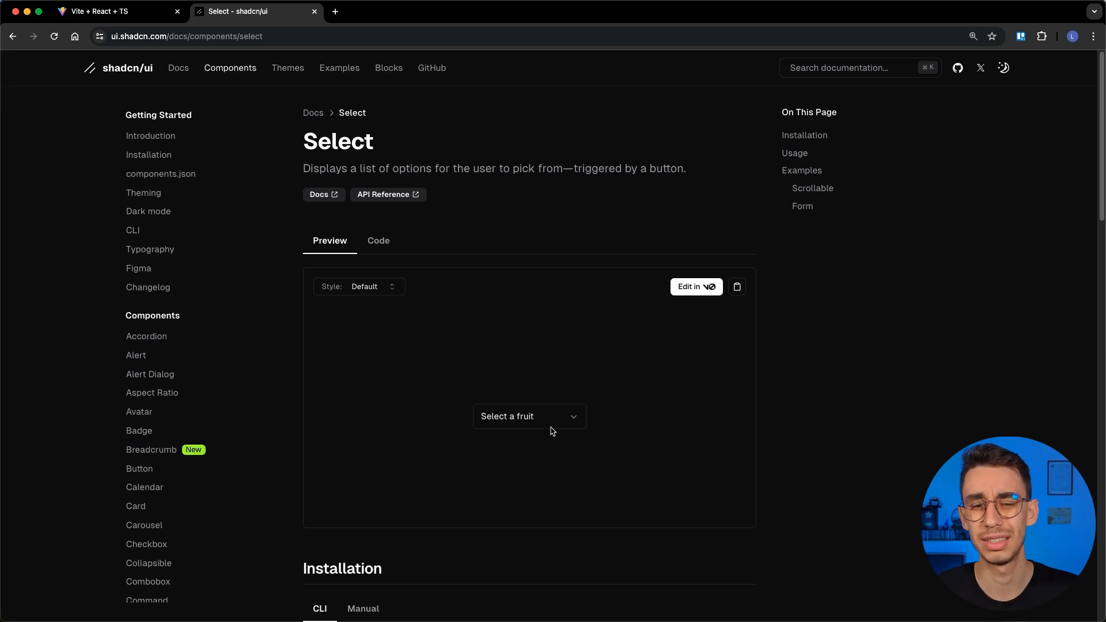
Step: Try the Select fruit dropdown, then open the Combobox docs and filter its preview with 'ne'
click(528, 416)
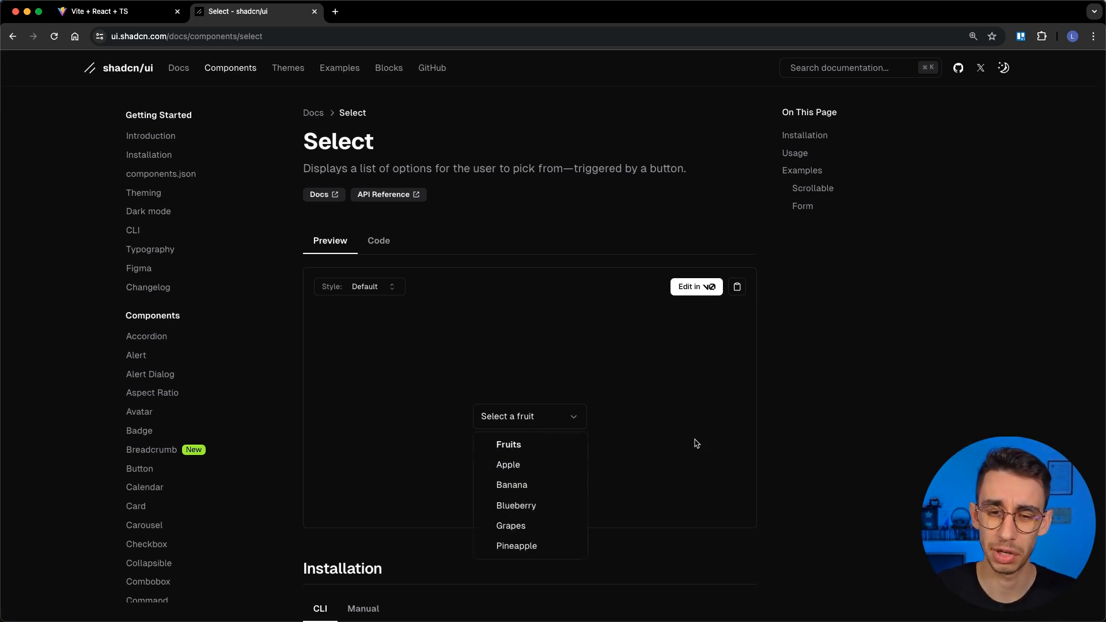
click(627, 428)
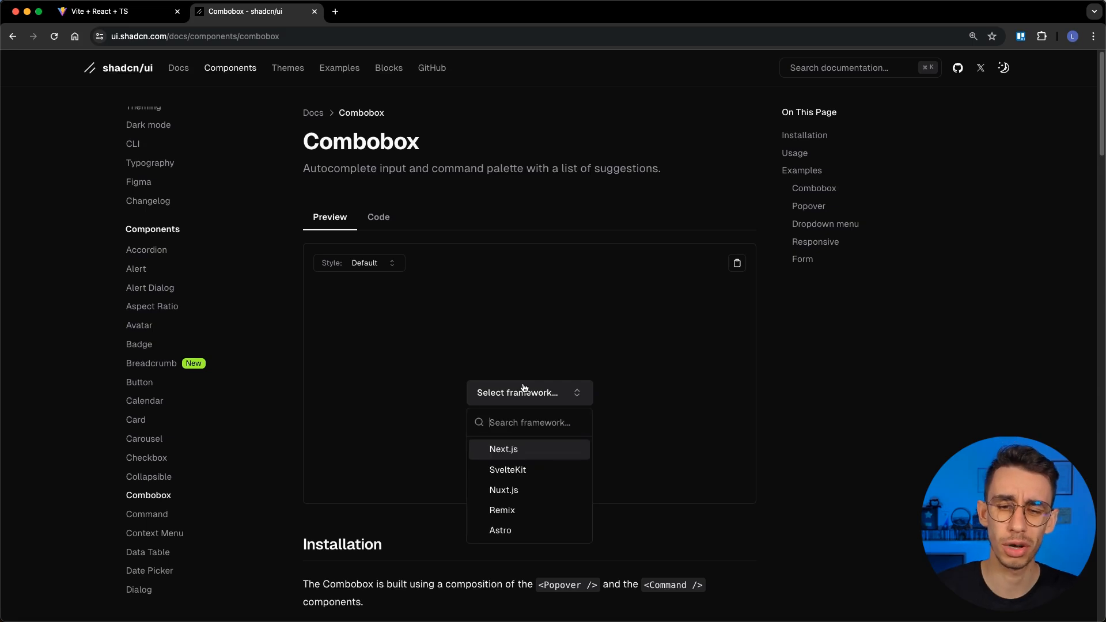
text(ne)
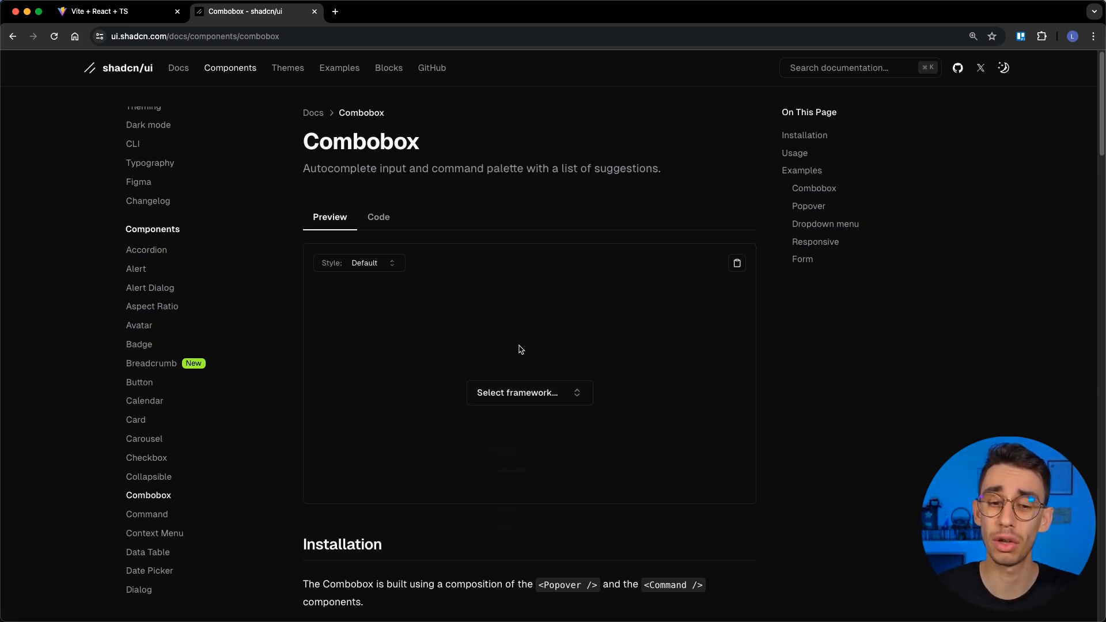
Step: Show the Combobox example's source code and scroll through it
click(378, 216)
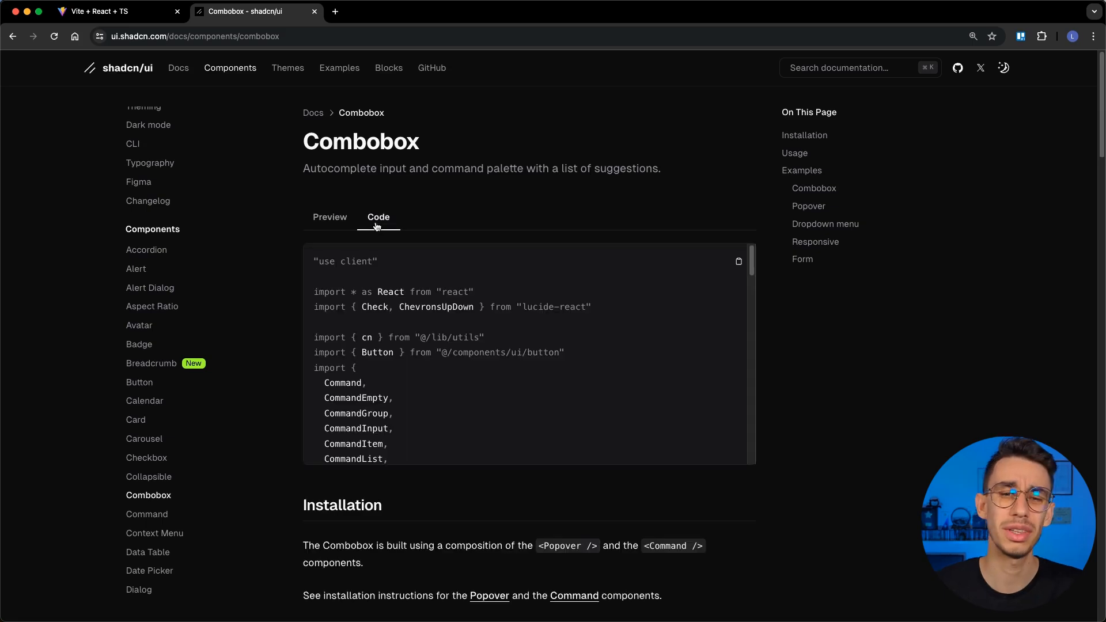
scroll(down, 3)
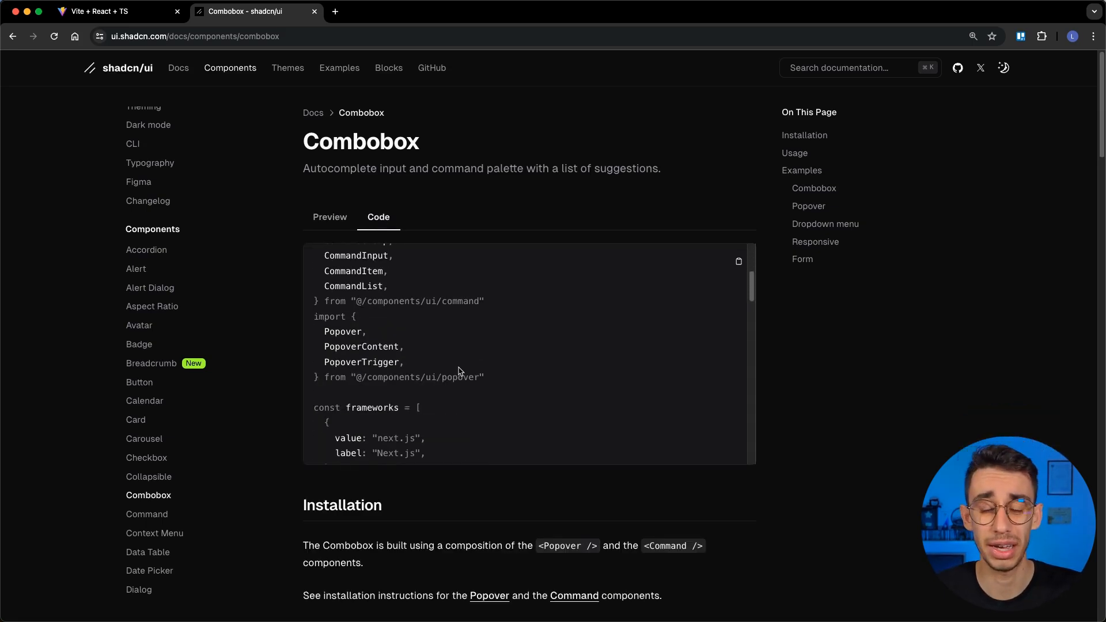
scroll(down, 3)
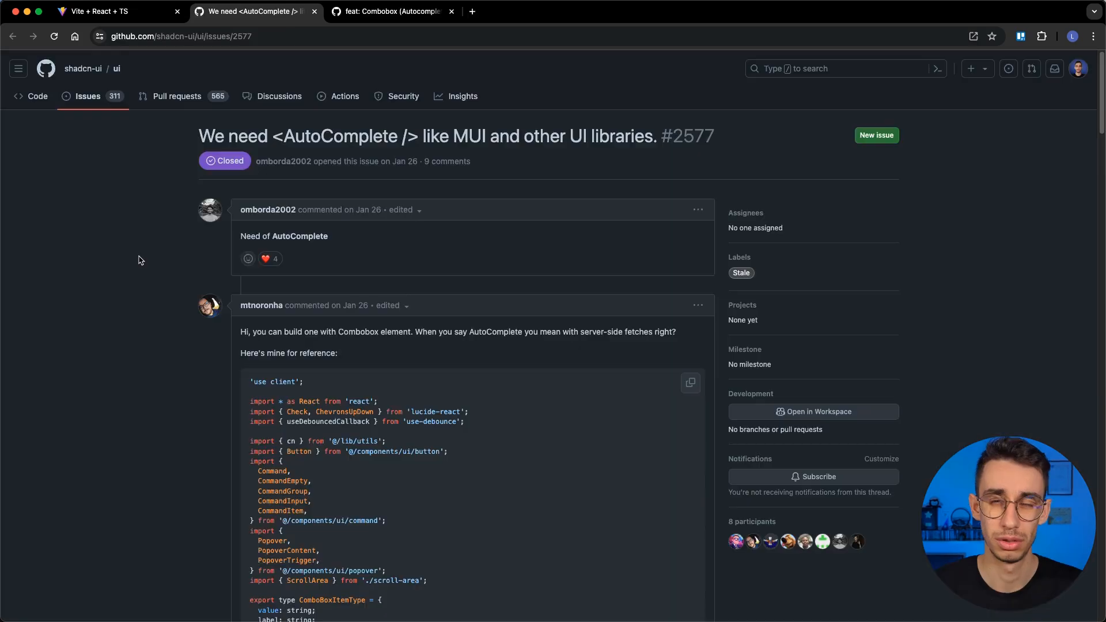
Step: Read issue #2577, then scroll the 'feat: Combobox (Autocomplete)' issue's code samples
scroll(down, 3)
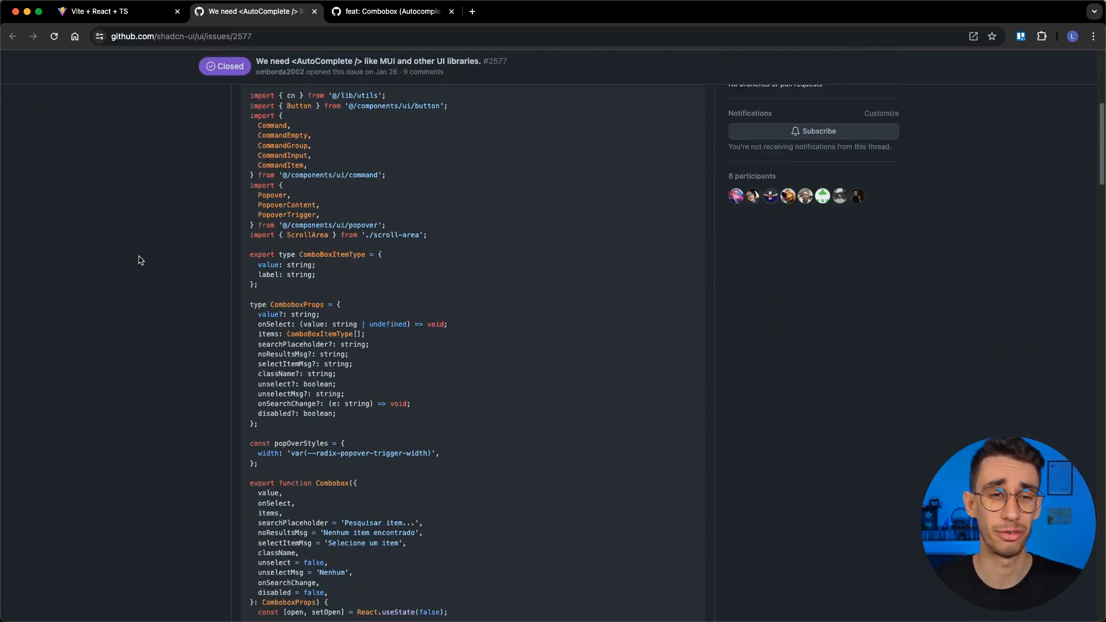
scroll(down, 3)
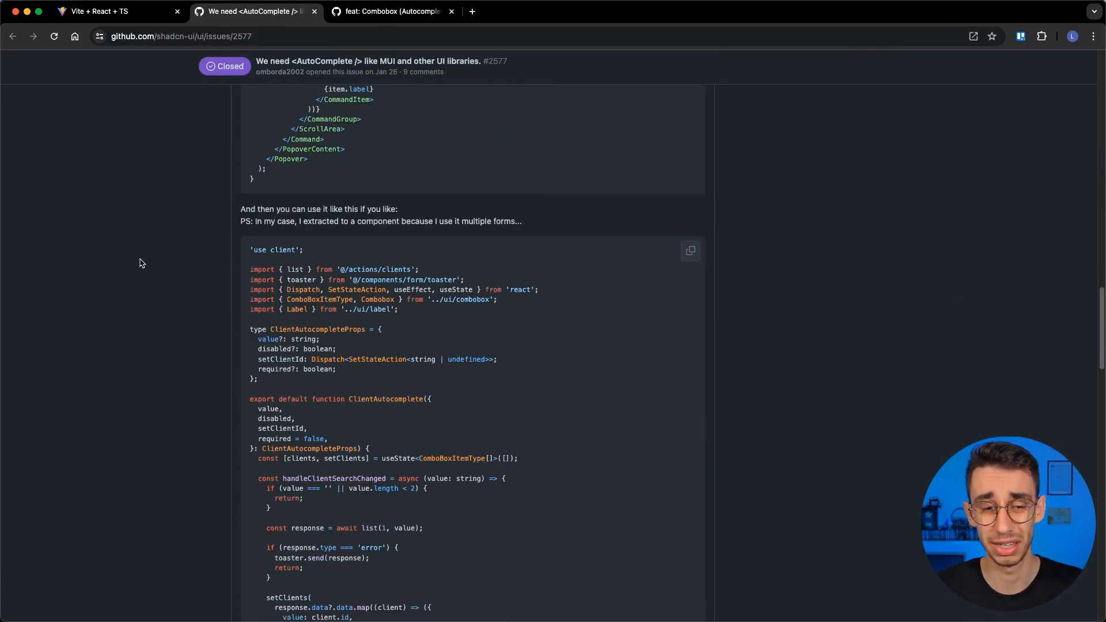
click(393, 11)
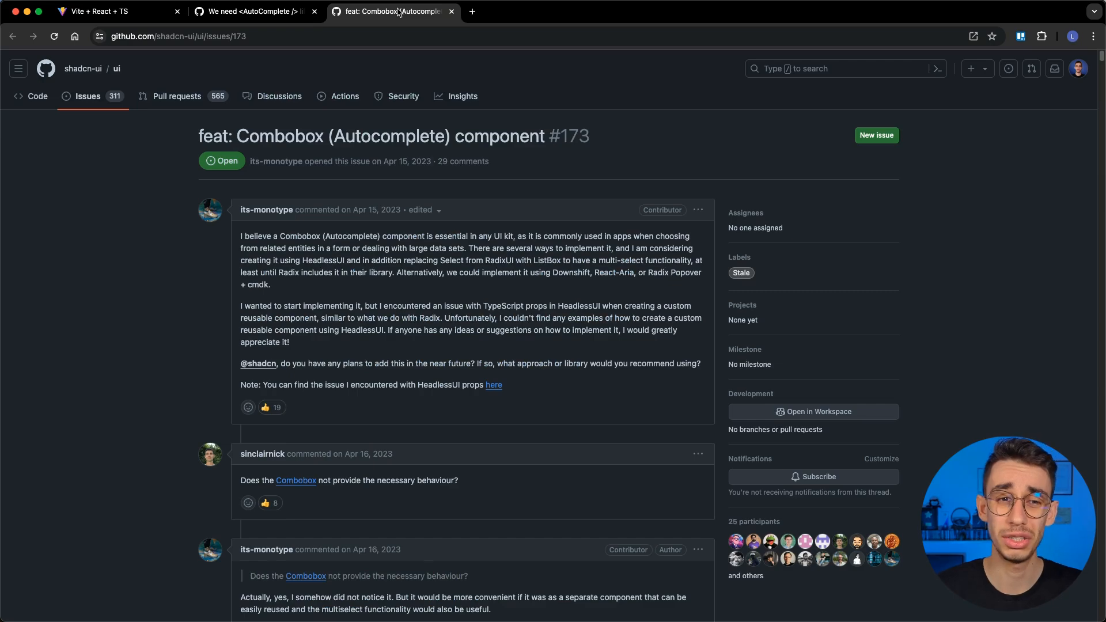
scroll(down, 3)
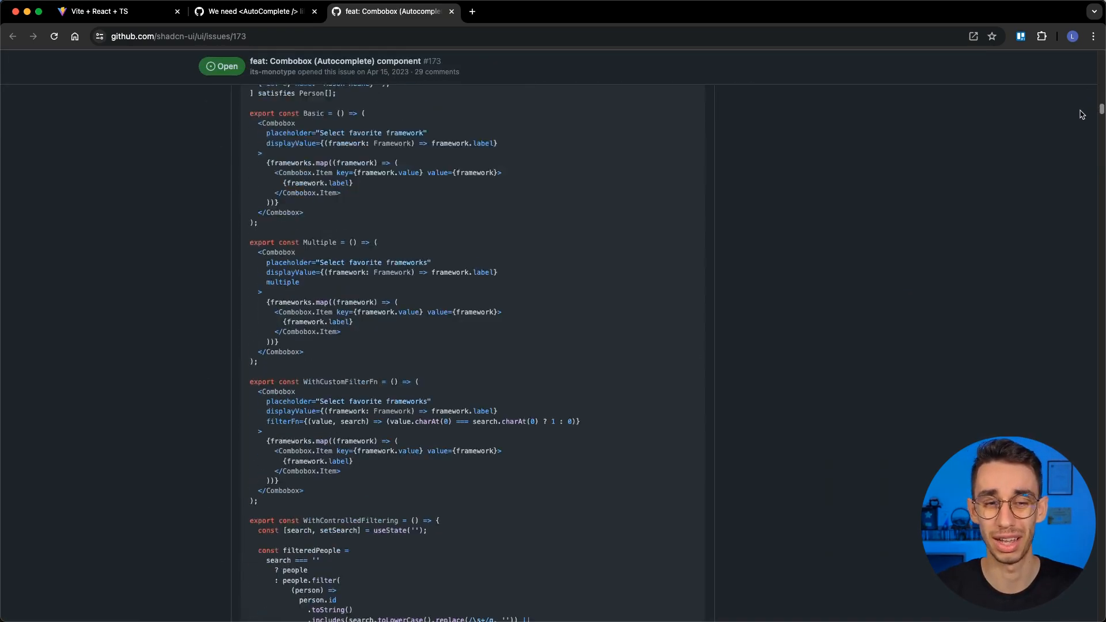
scroll(down, 3)
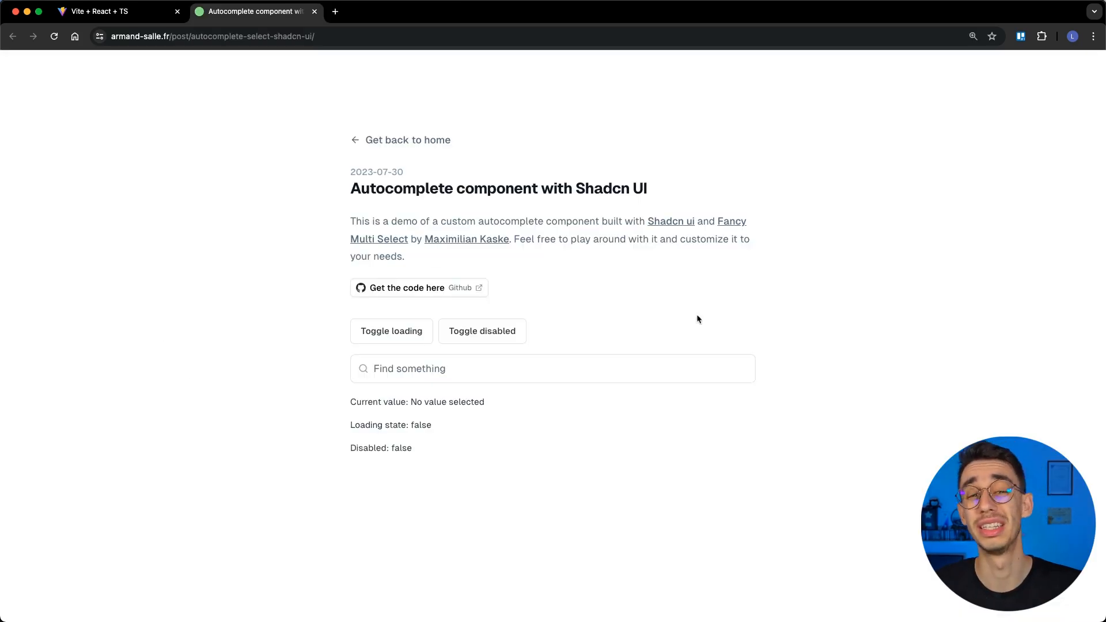
Step: Open the 'Find something' framework suggestions and filter them with 'ne'
click(552, 368)
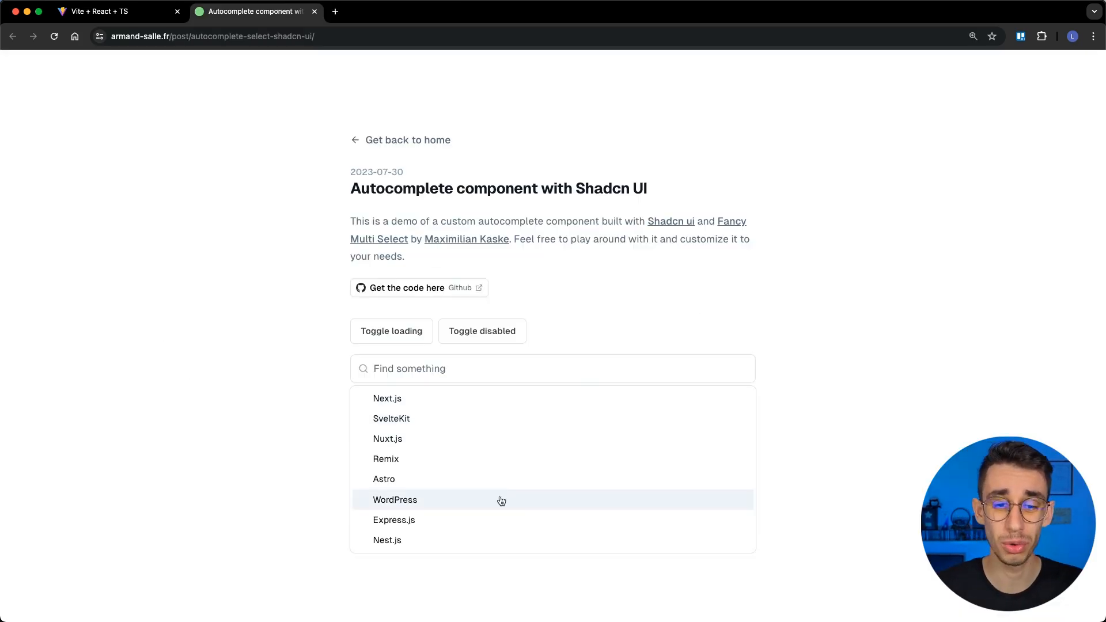
text(ne)
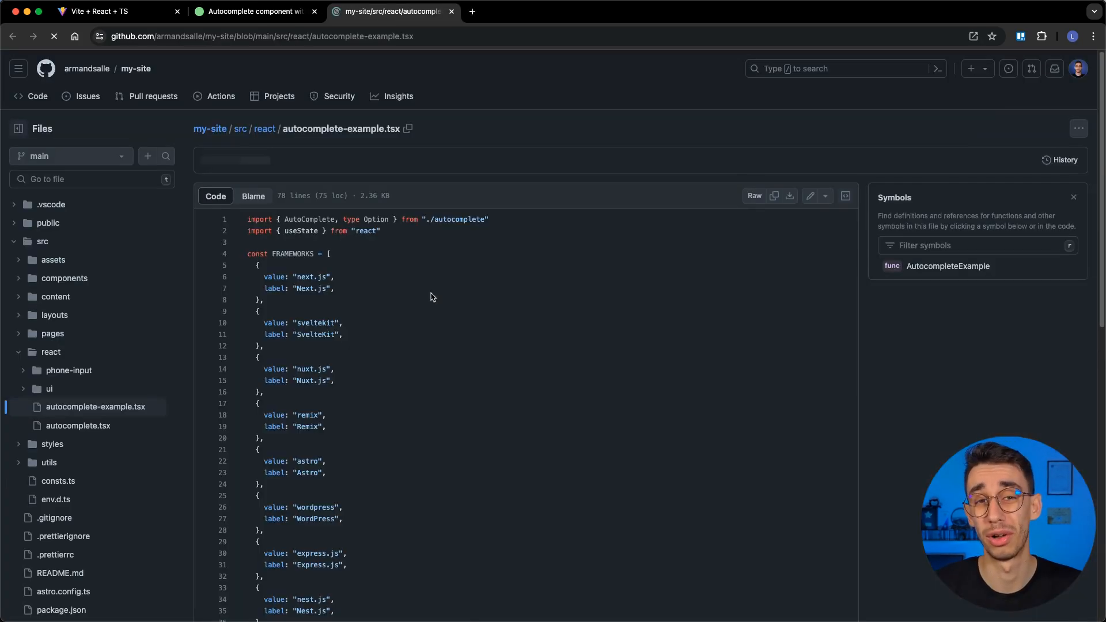
Step: Scroll autocomplete-example.tsx, then read through the autocomplete.tsx component source
scroll(down, 3)
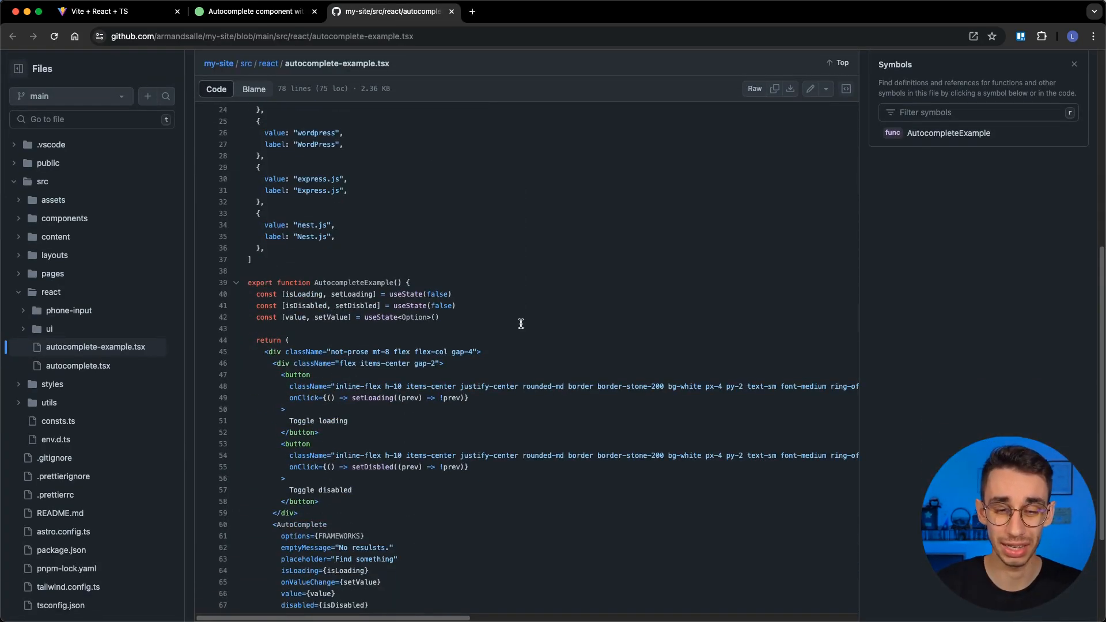
scroll(down, 3)
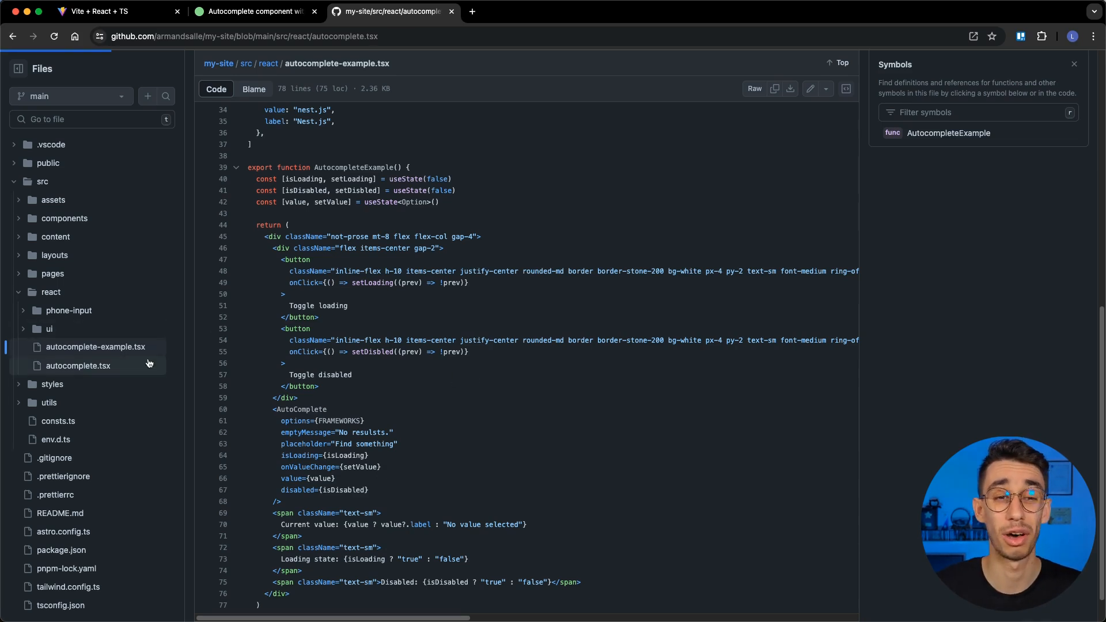
click(78, 365)
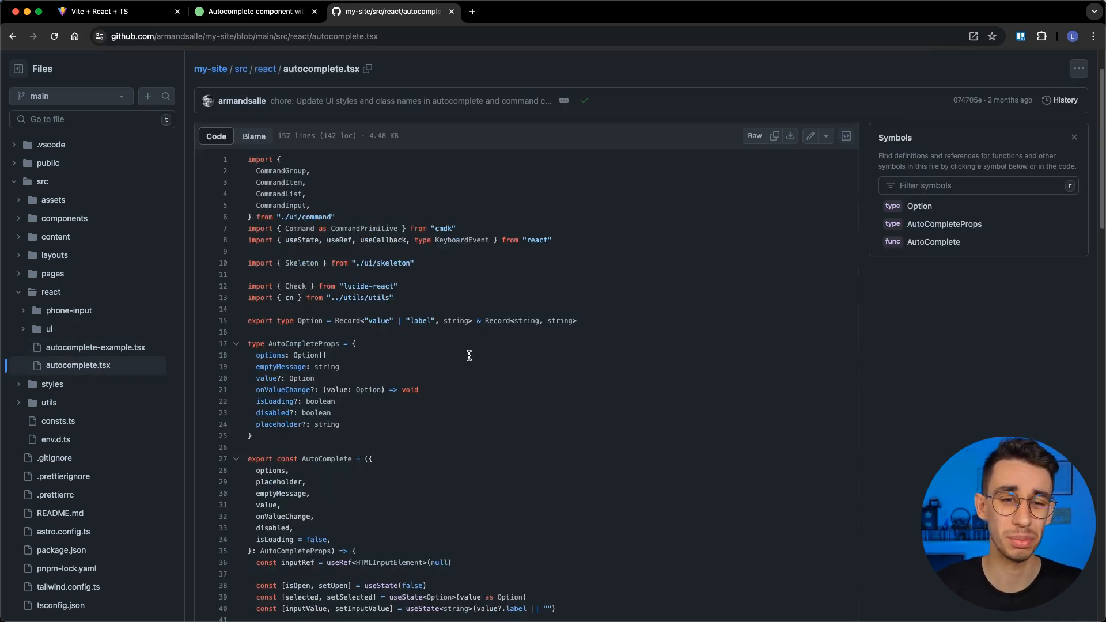
scroll(down, 3)
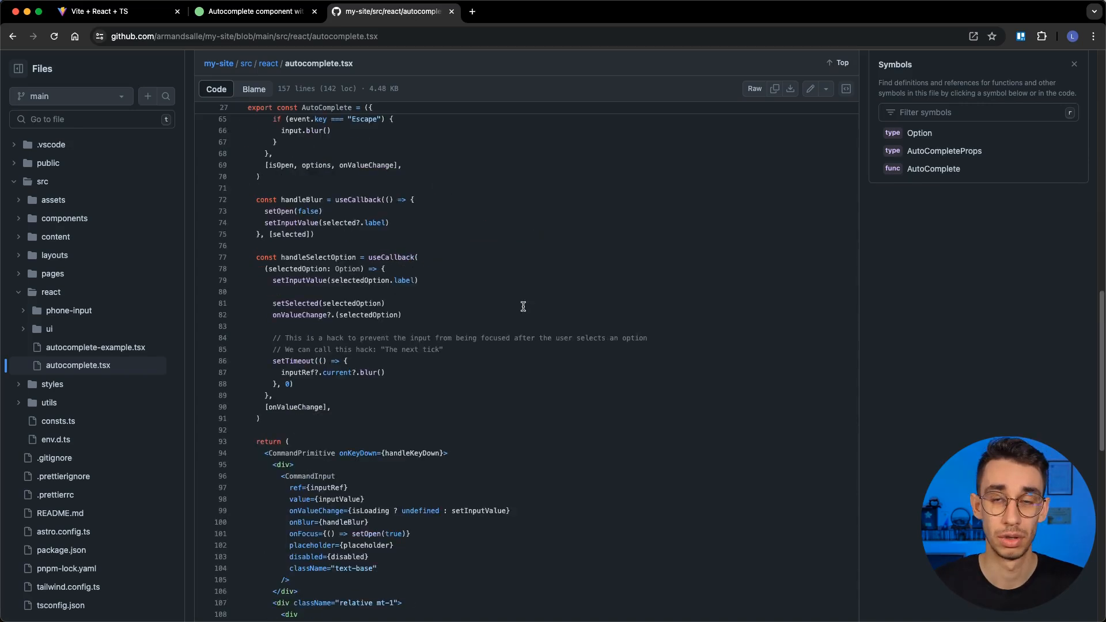
scroll(down, 3)
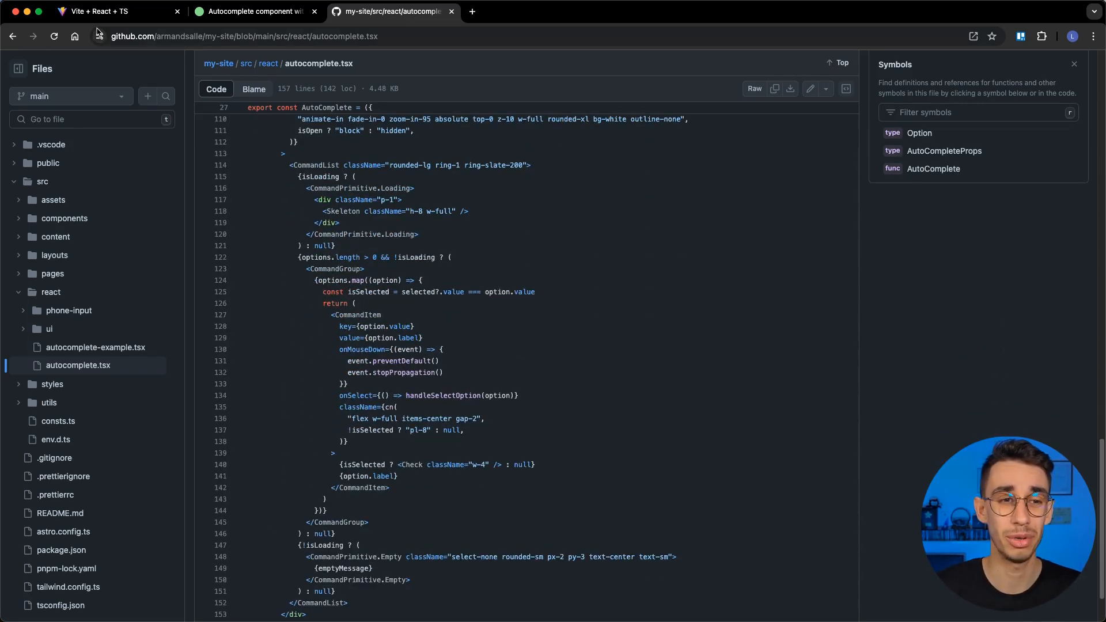
click(113, 12)
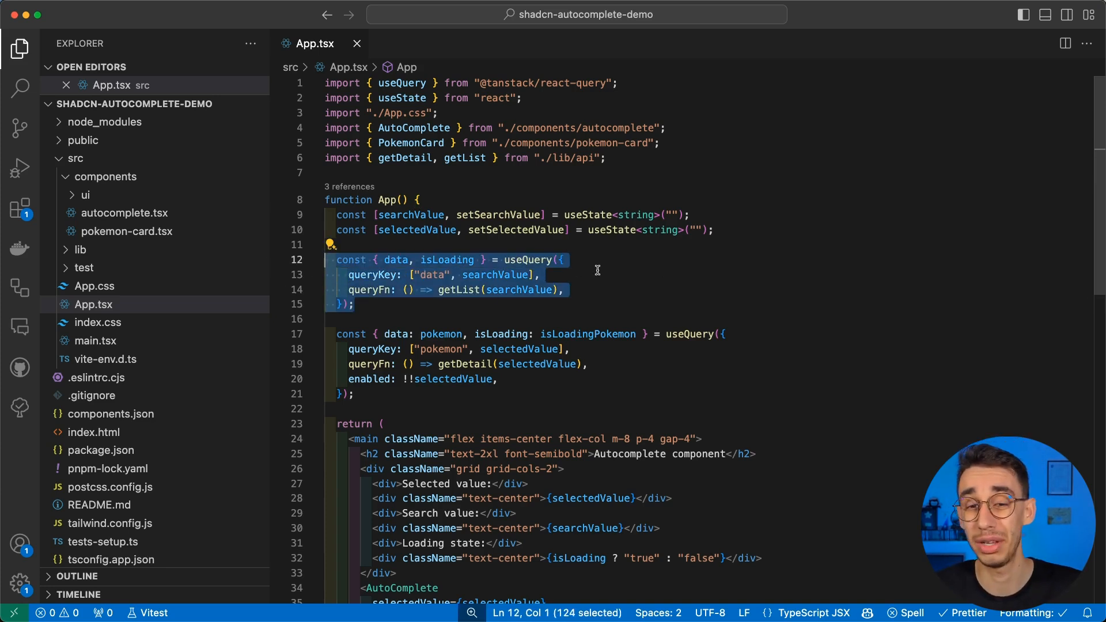
Step: Highlight the search results useQuery and a line of the AutoComplete usage in App.tsx
double_click(519, 289)
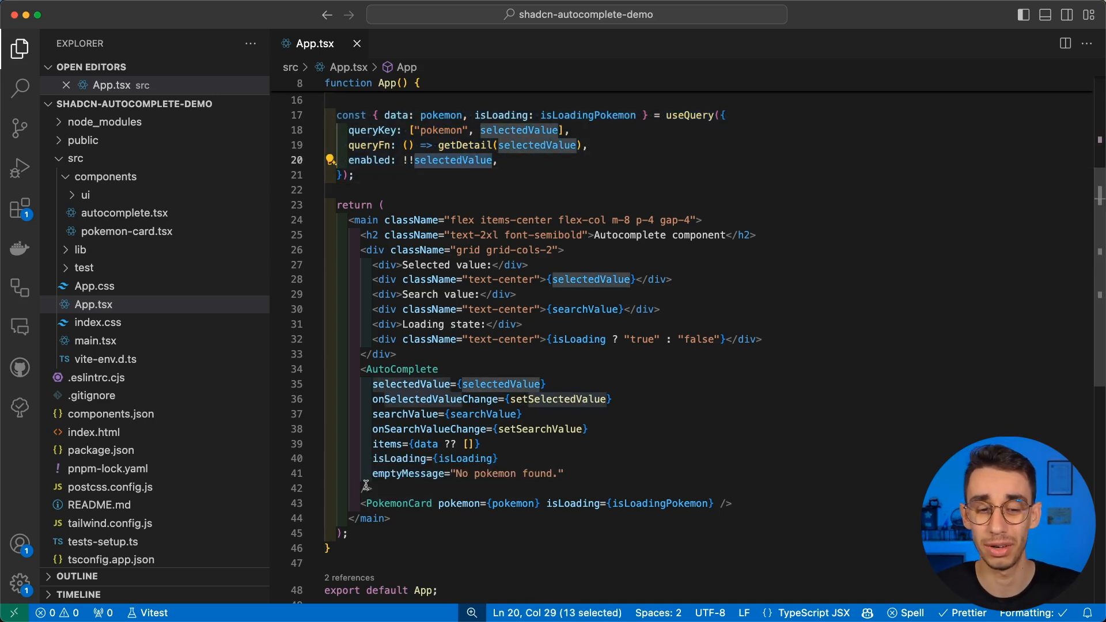
triple_click(544, 503)
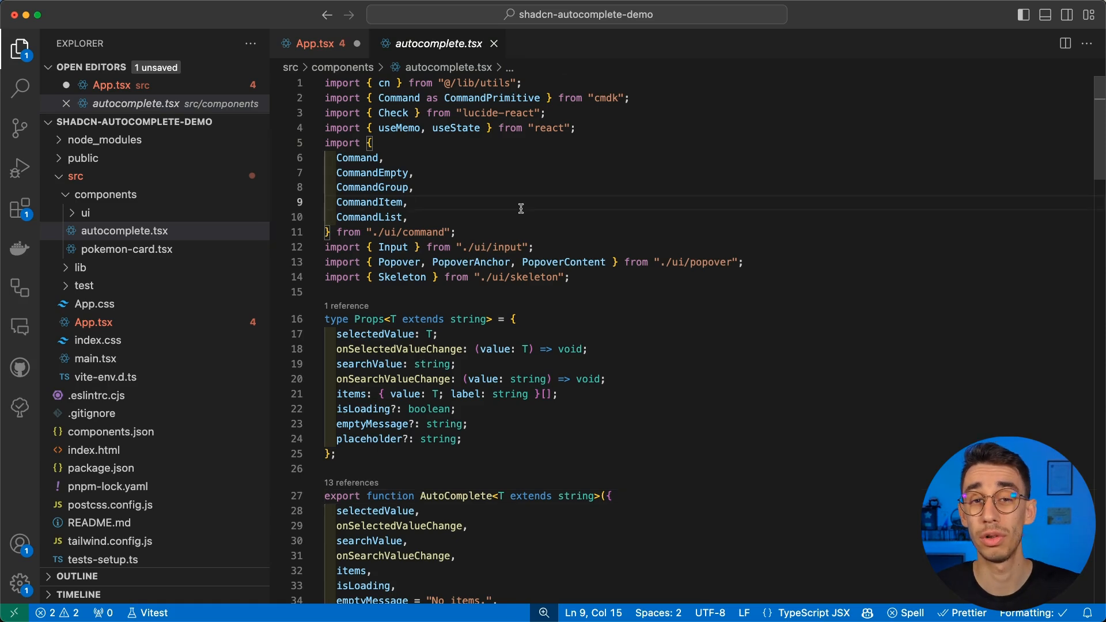
double_click(359, 157)
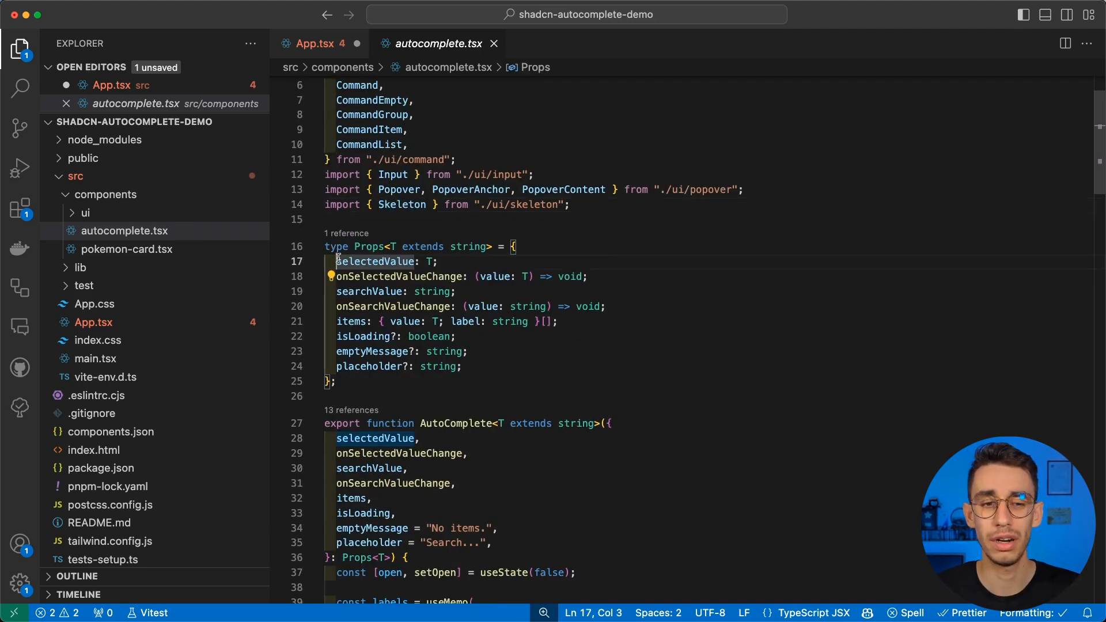
drag(337, 261, 606, 306)
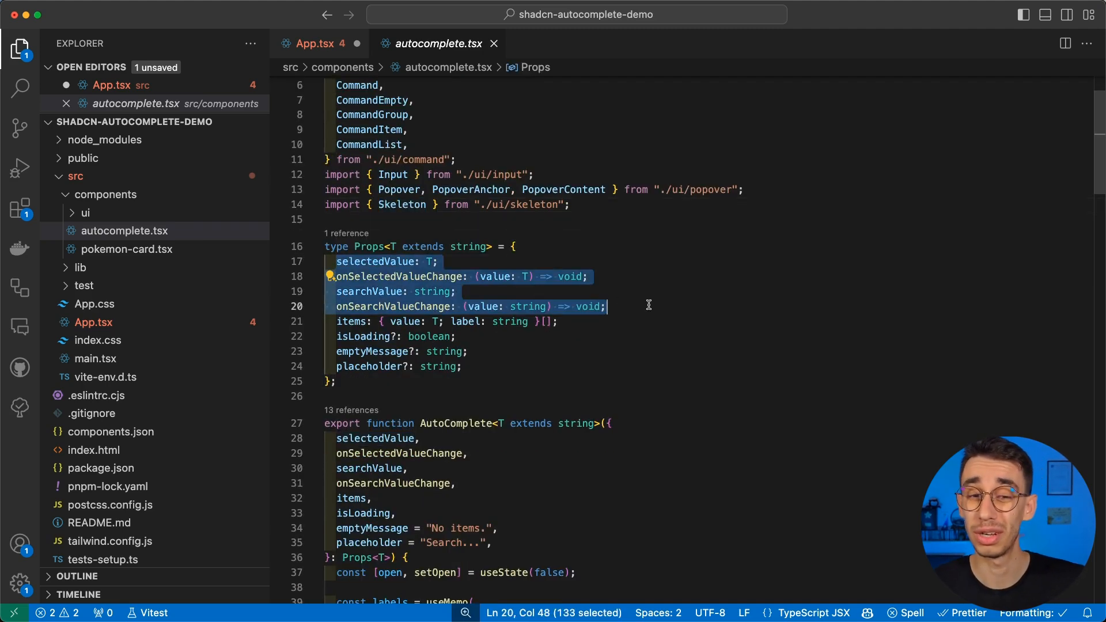
mouse_move(366, 261)
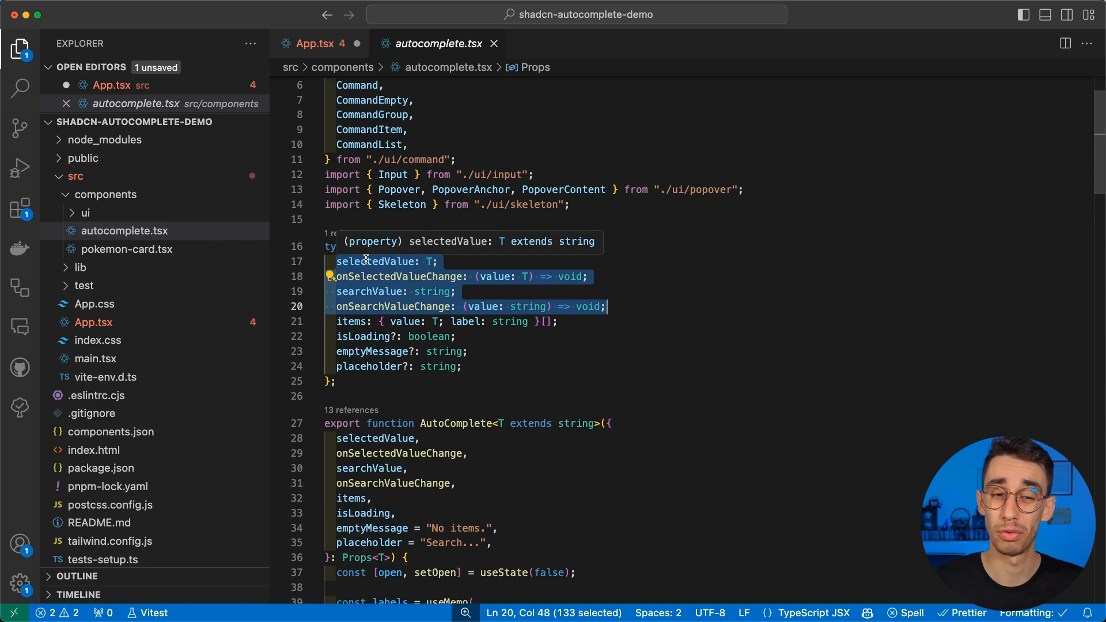
mouse_move(360, 276)
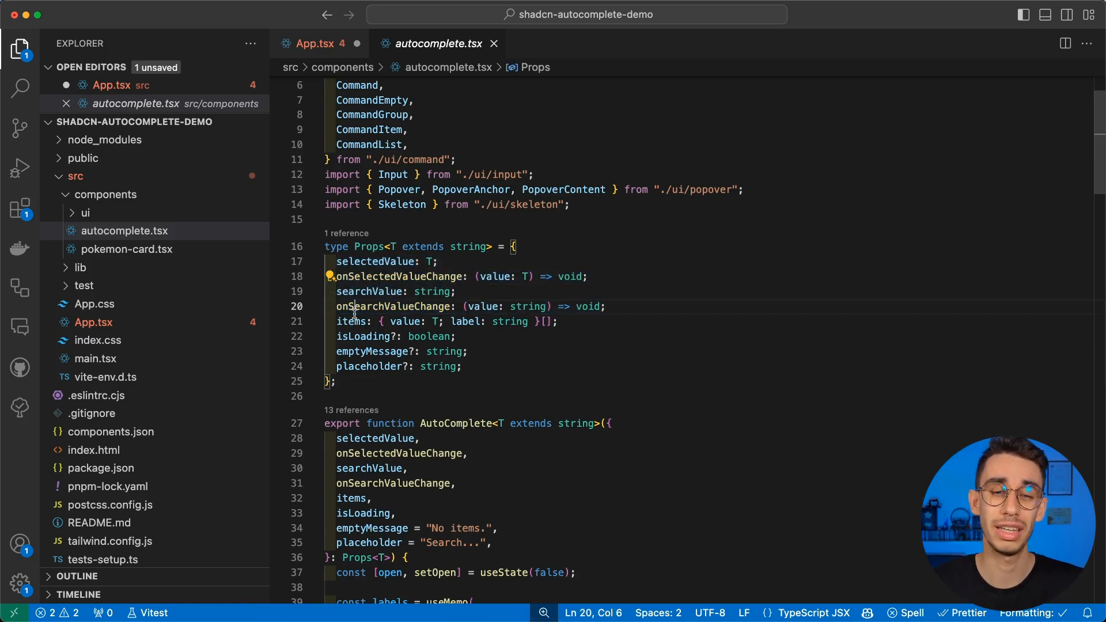
double_click(351, 321)
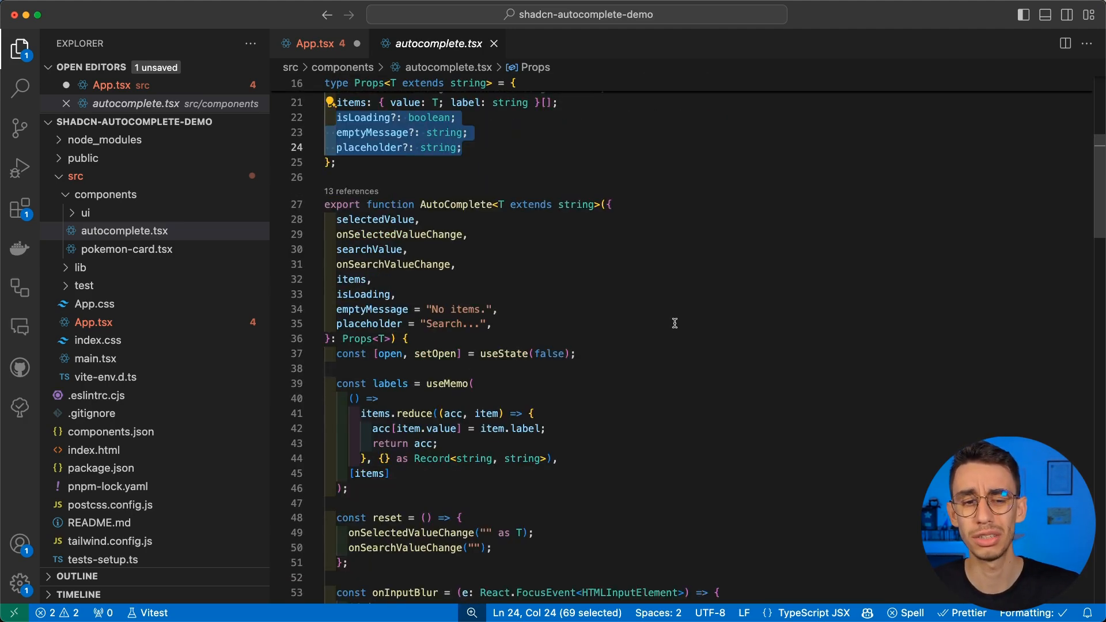
scroll(down, 3)
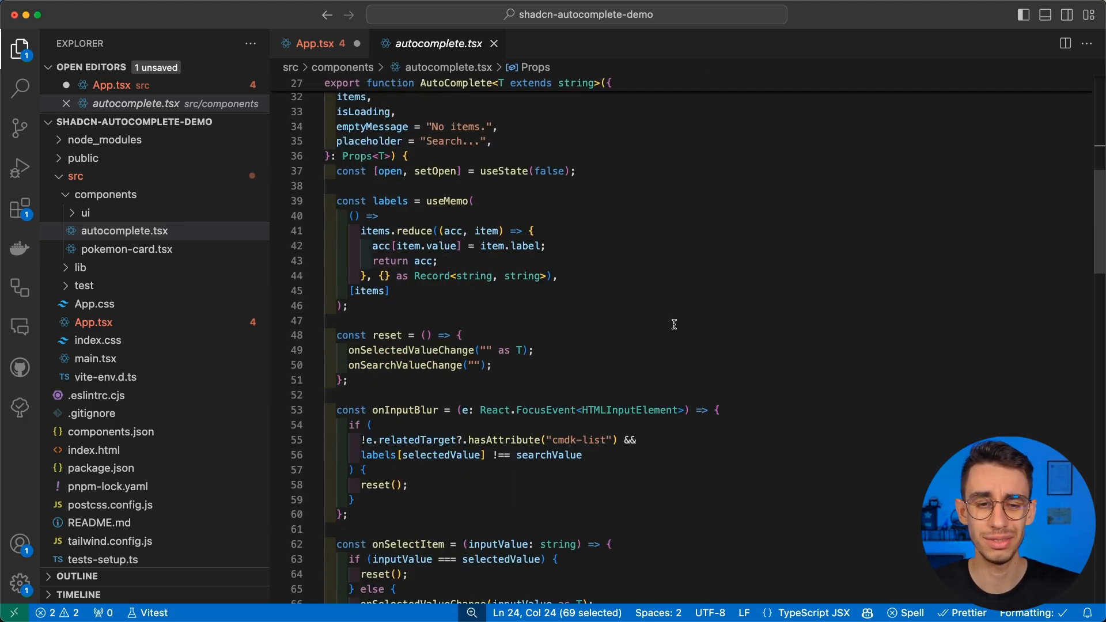
scroll(down, 3)
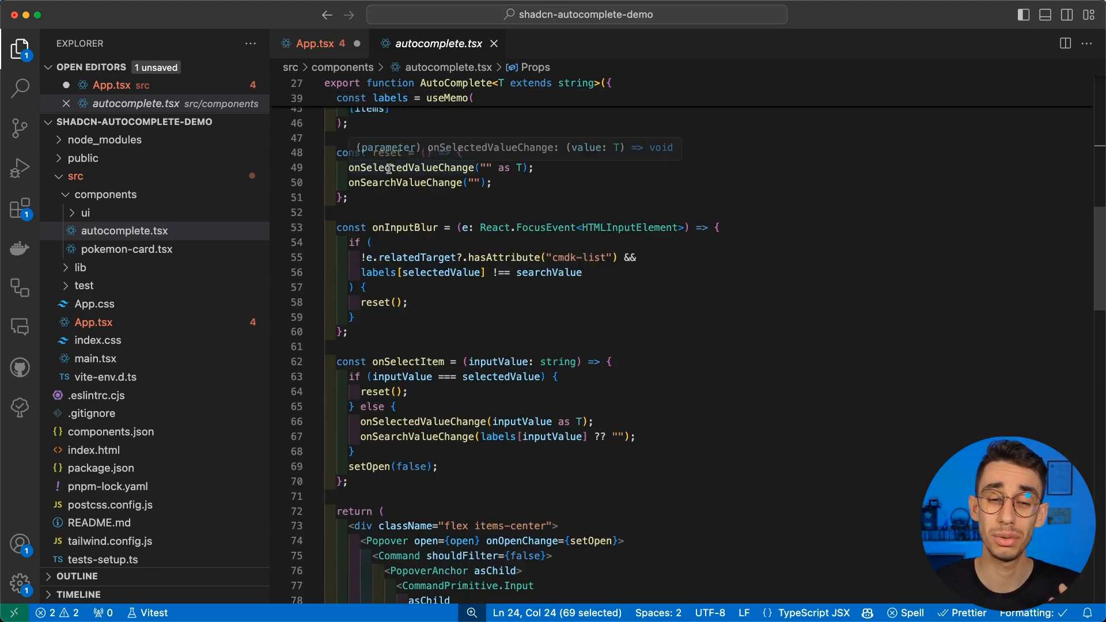
double_click(405, 227)
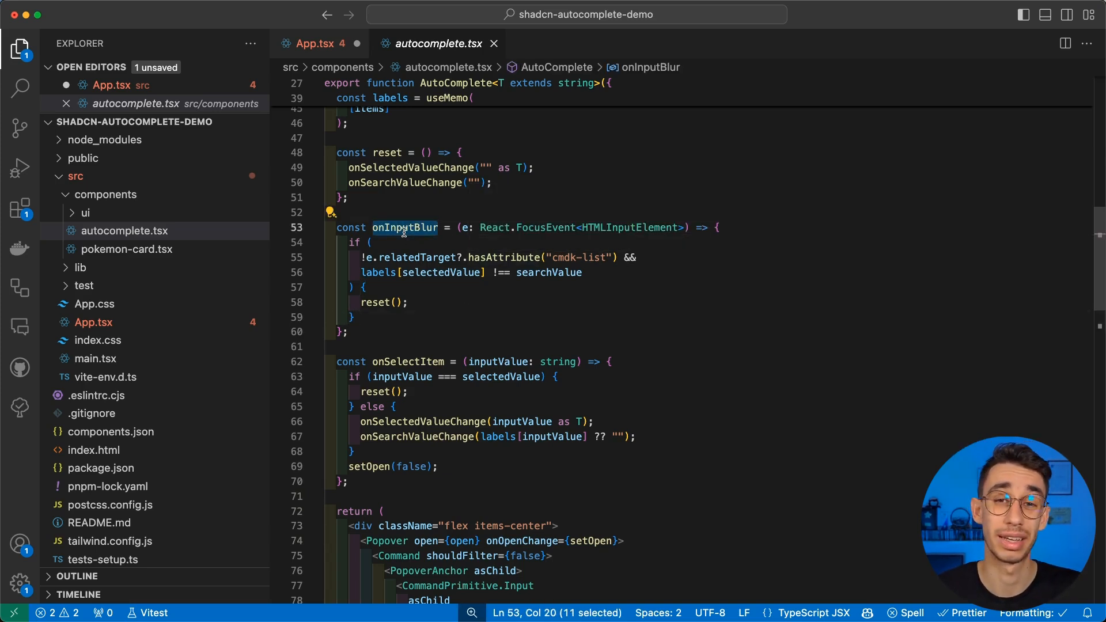
mouse_move(395, 257)
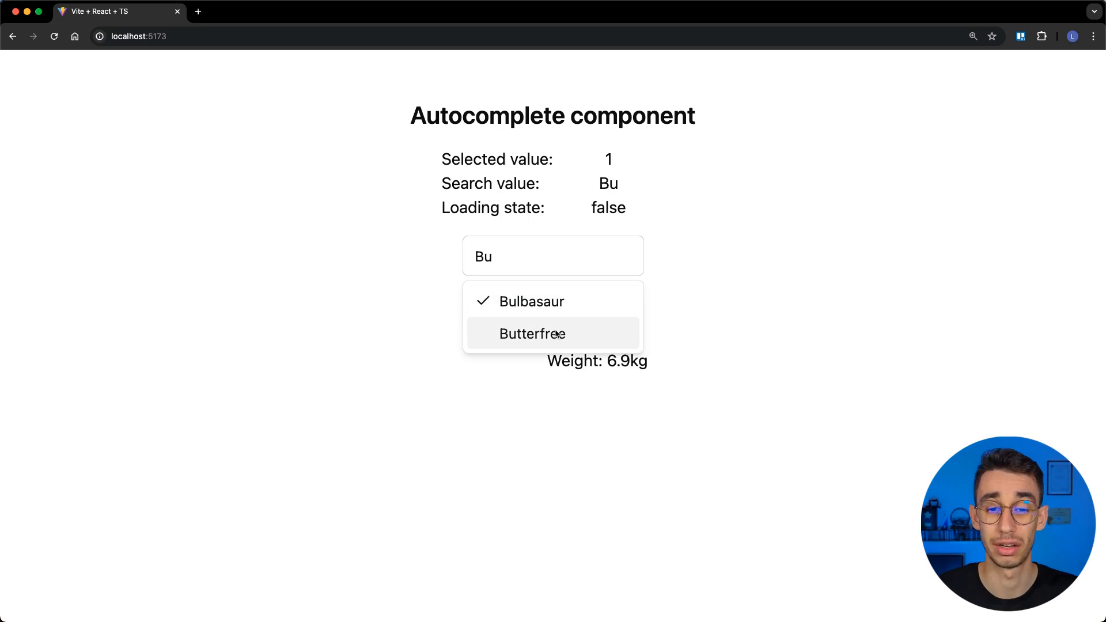
Step: Pick Butterfree from the suggestions, deselect it, then type 'Ivysaur' in the search
click(531, 333)
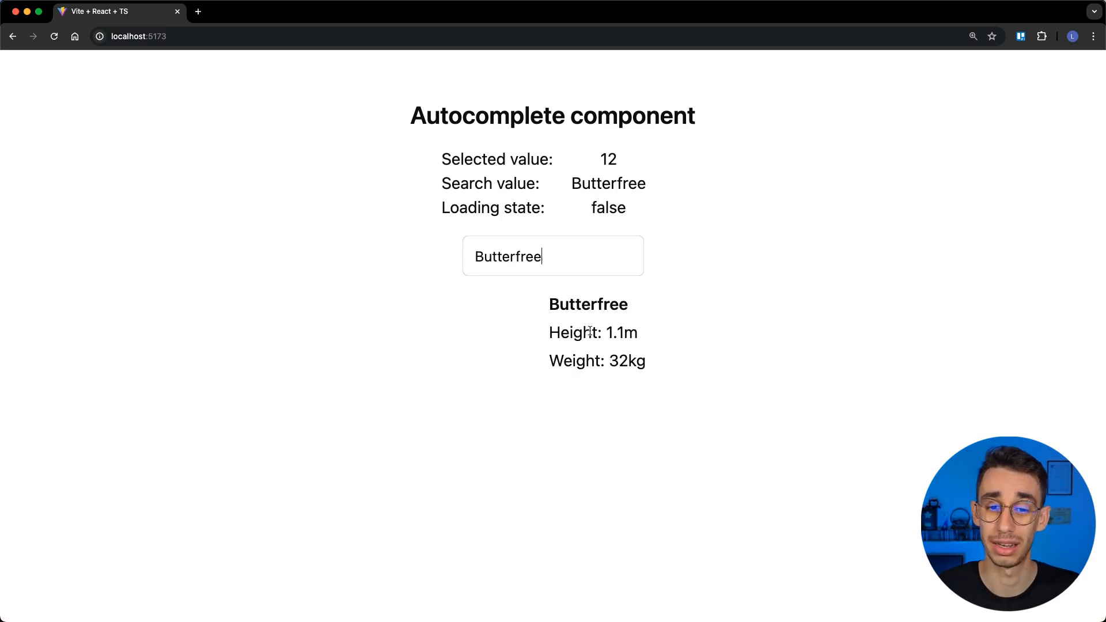
click(552, 256)
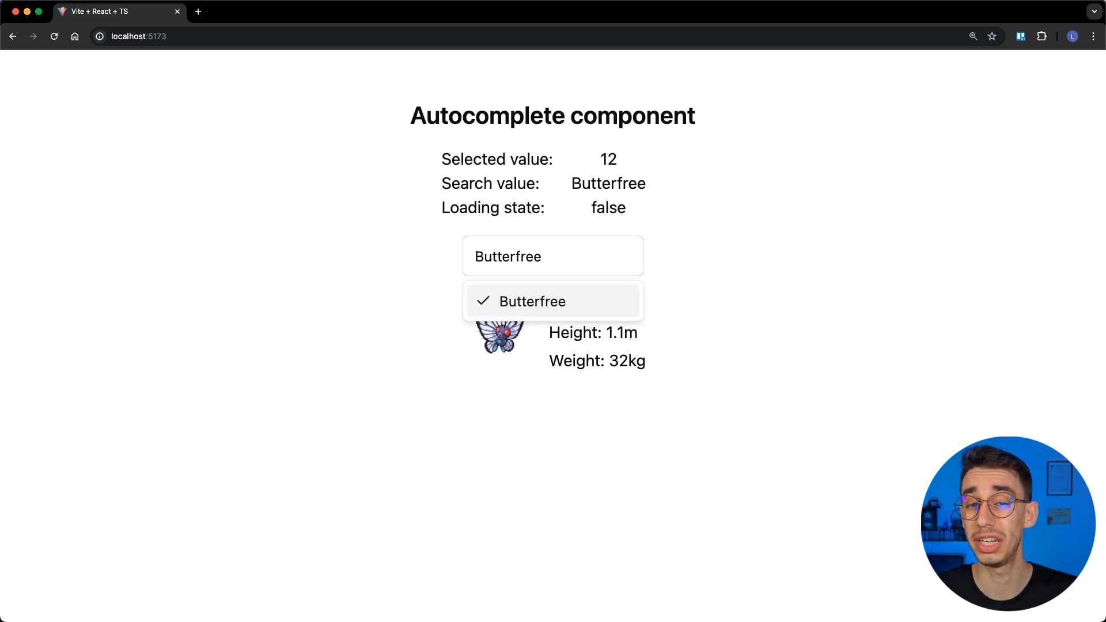
key(Backspace)
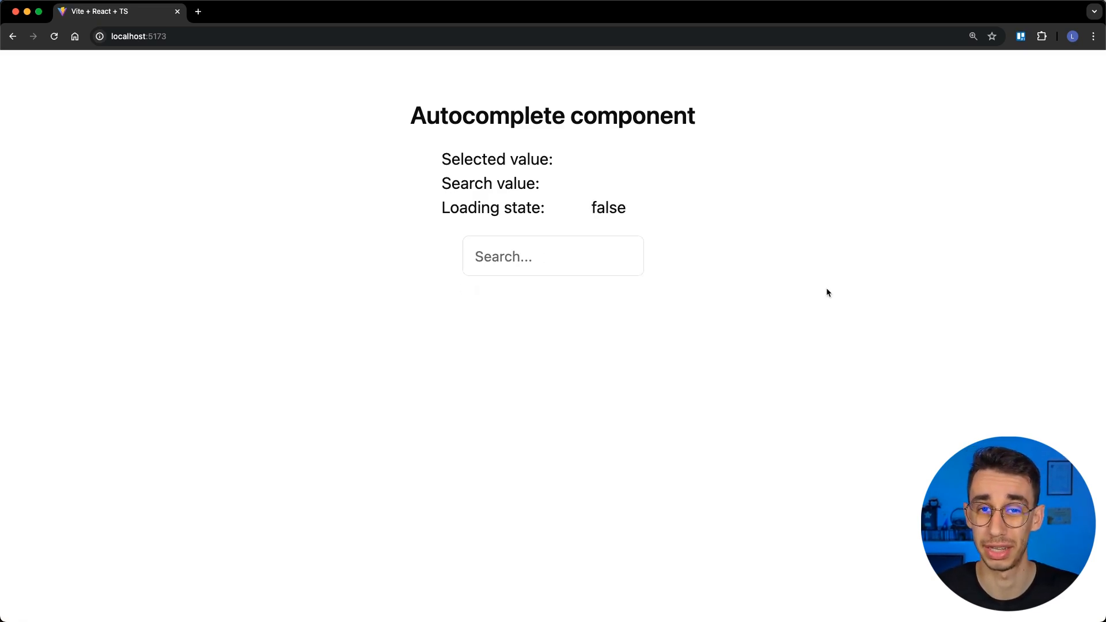
text(Ivysaur)
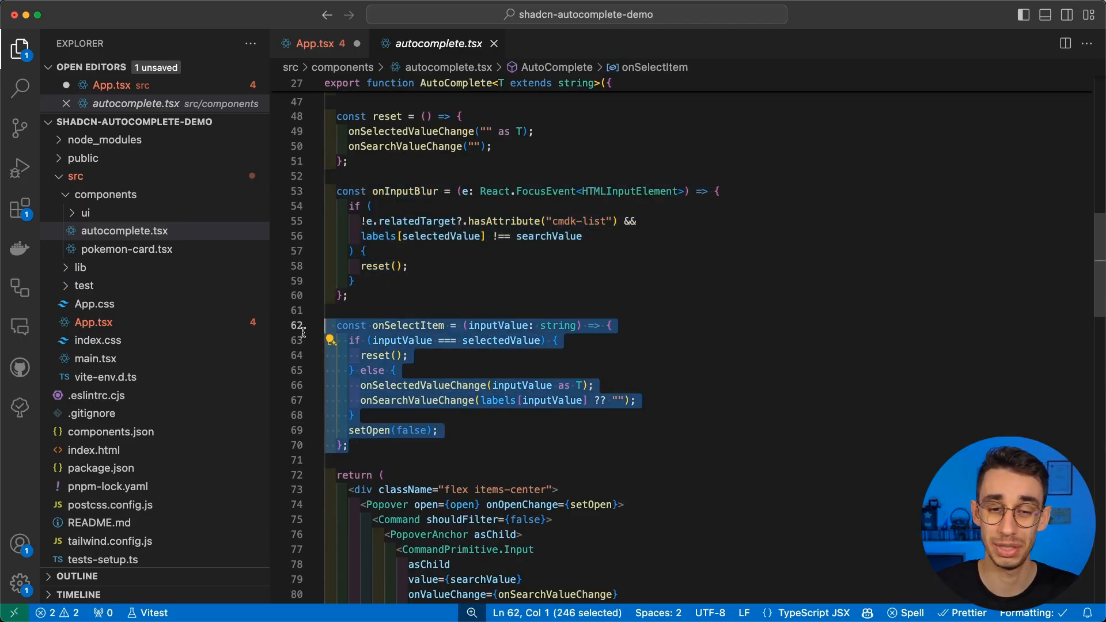
click(407, 355)
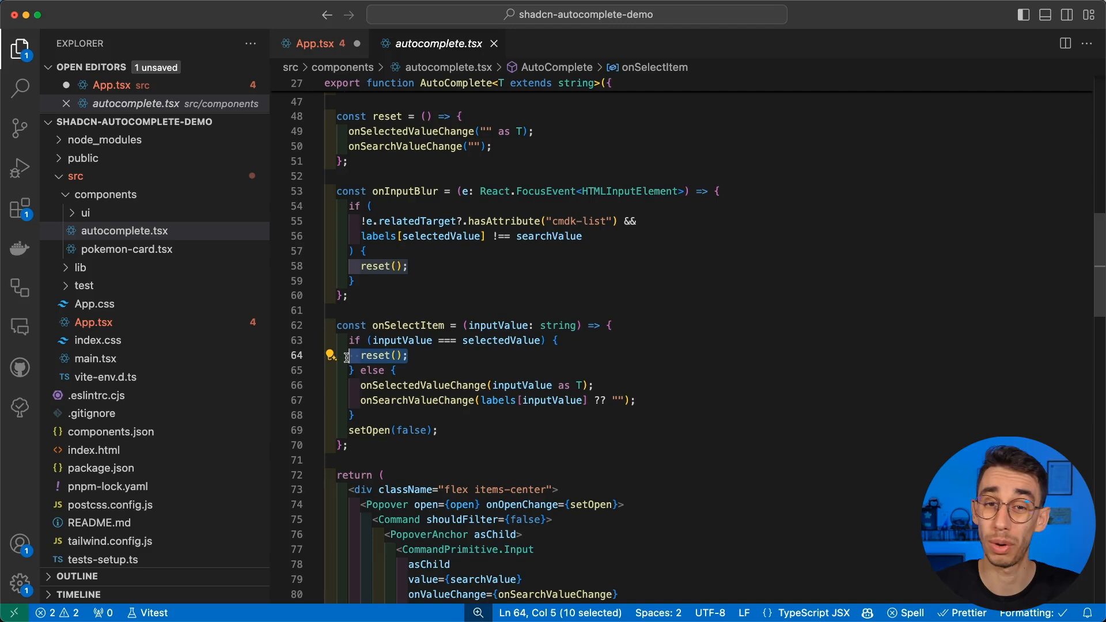
scroll(down, 3)
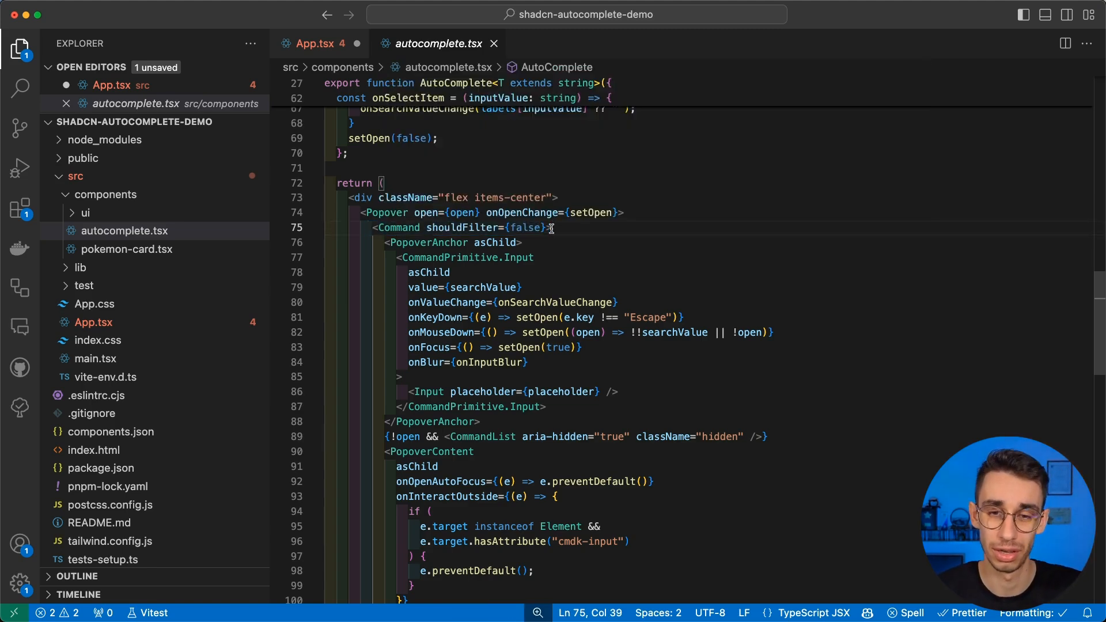
text(filter={})
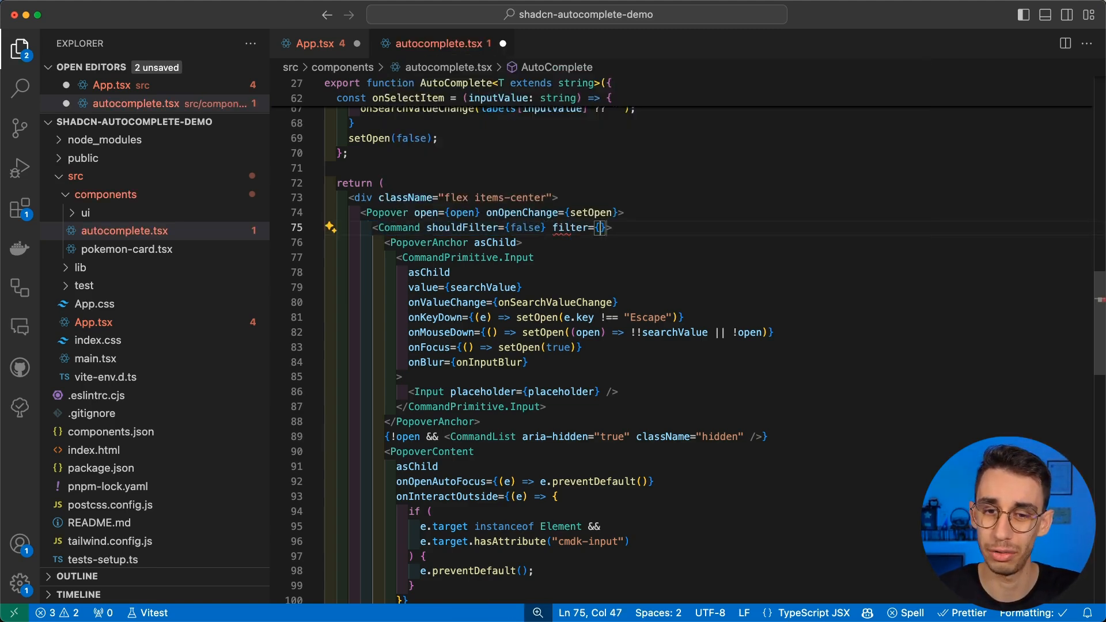
mouse_move(586, 227)
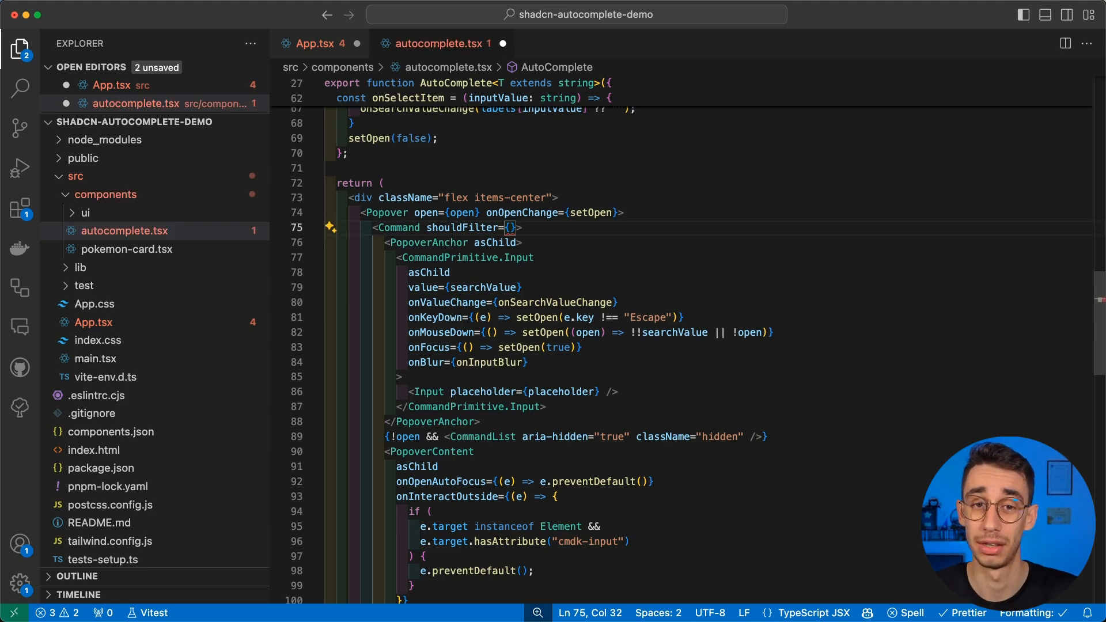
text(false)
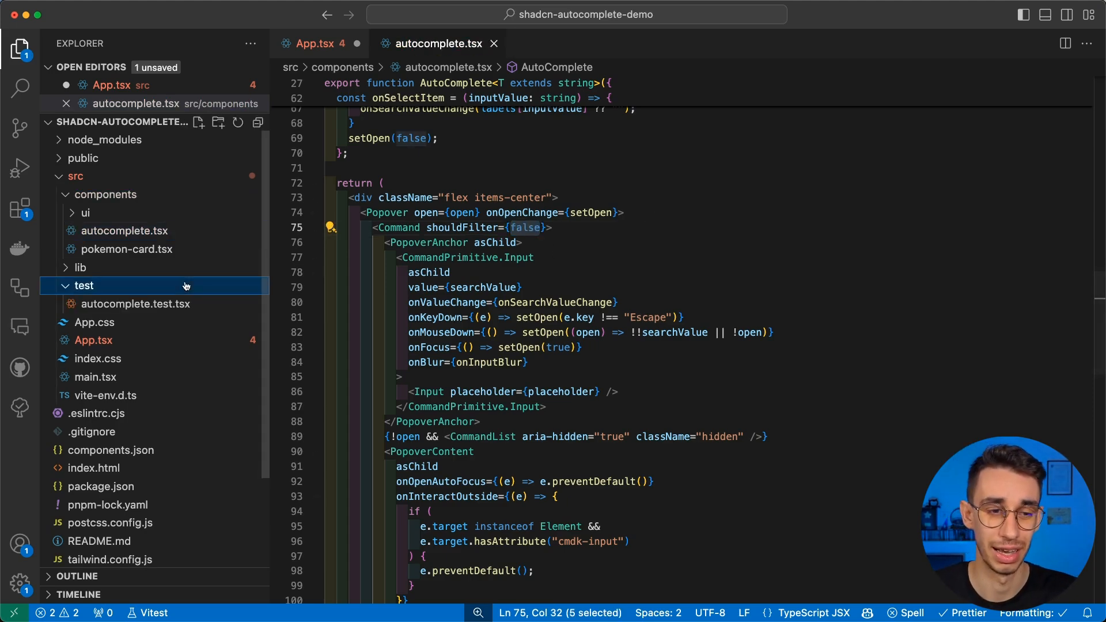
Step: Open autocomplete.test.tsx and show the Vitest output with 8 passing tests
double_click(138, 304)
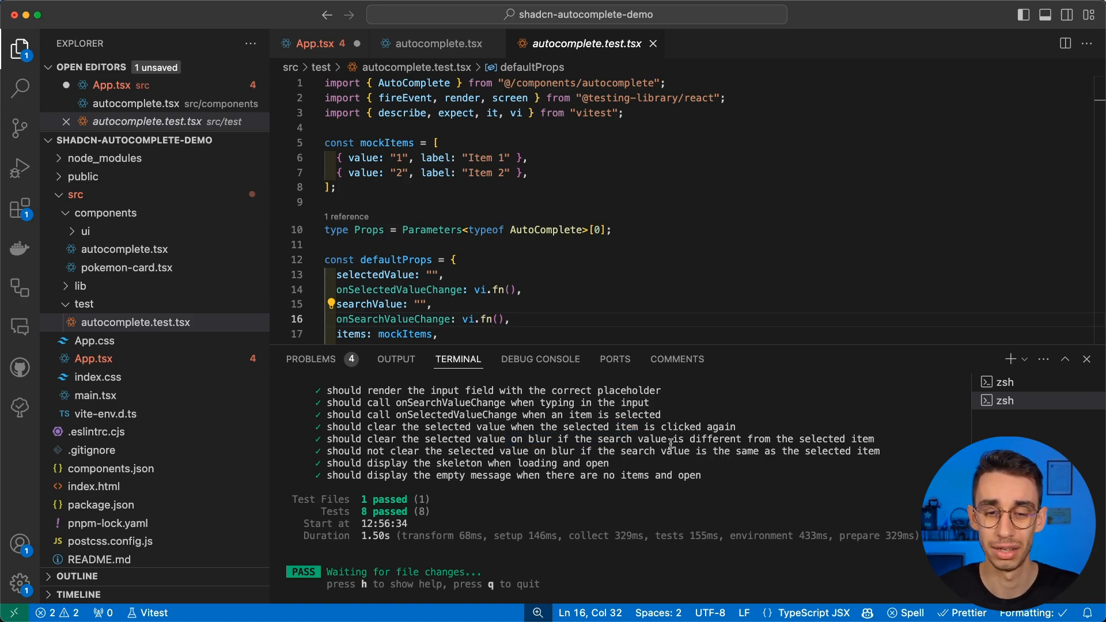
double_click(459, 464)
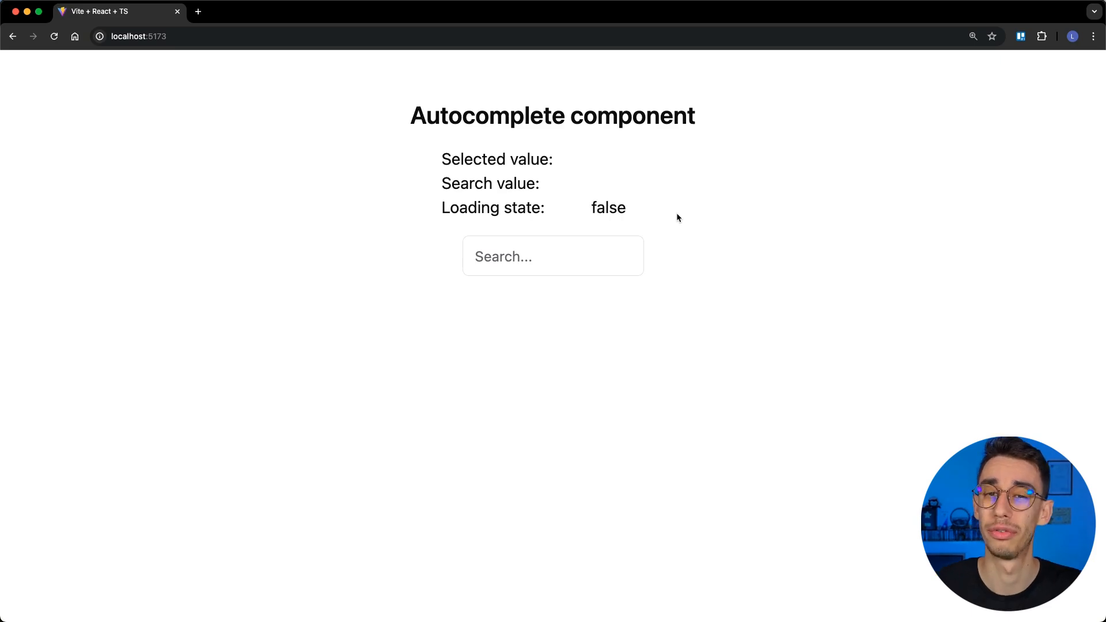
Step: Scroll the full Pokémon list, search 'pikdsadsadsa' to show loading, then clear it
click(552, 256)
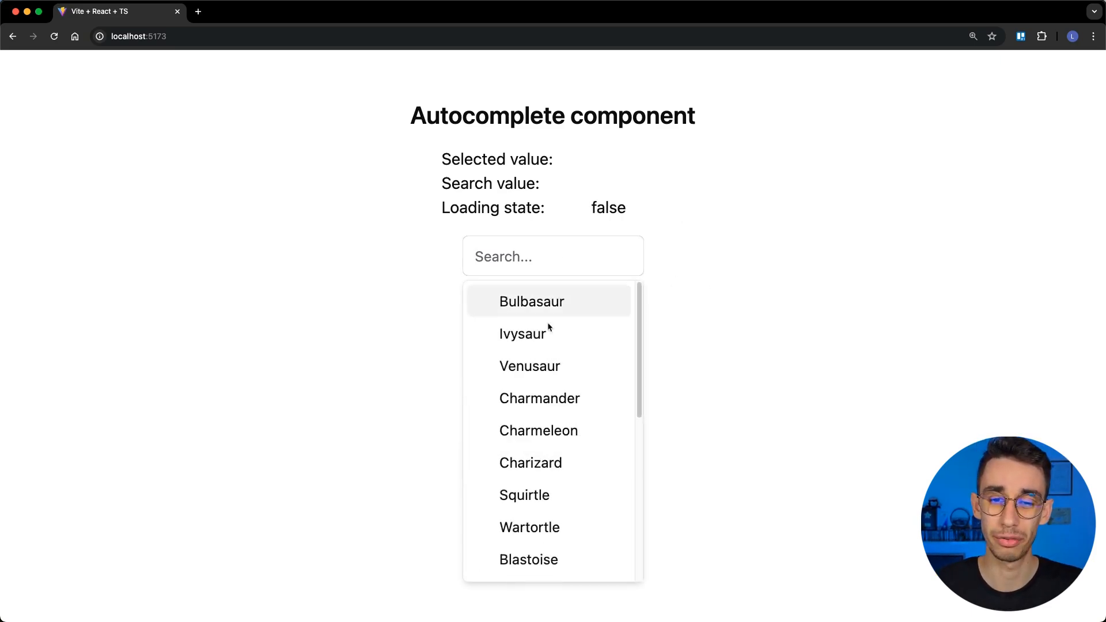
scroll(down, 3)
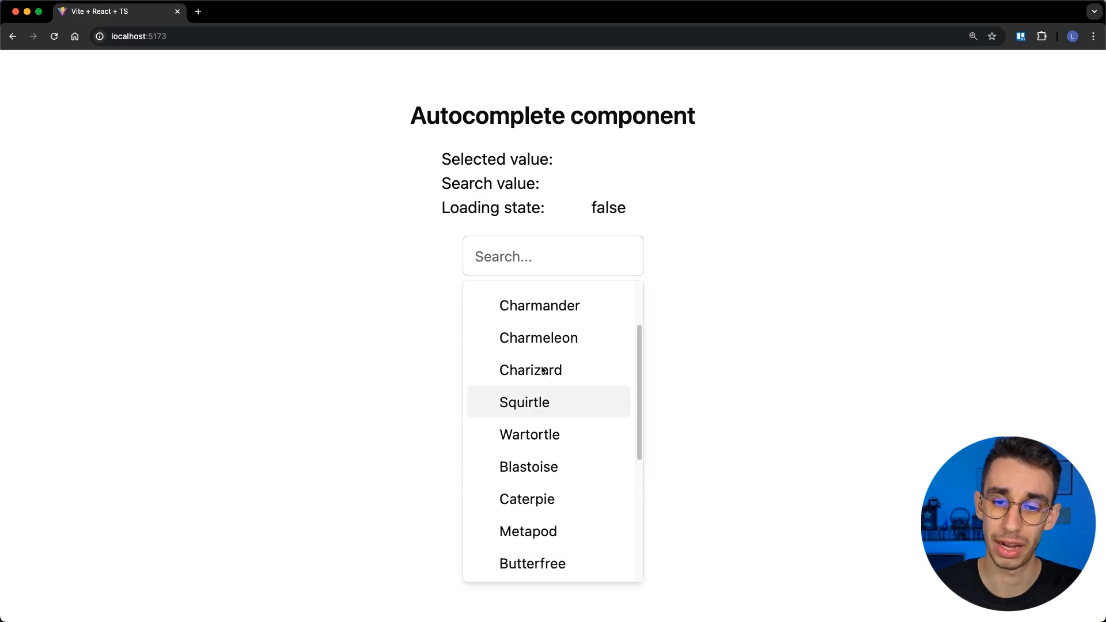
mouse_move(540, 305)
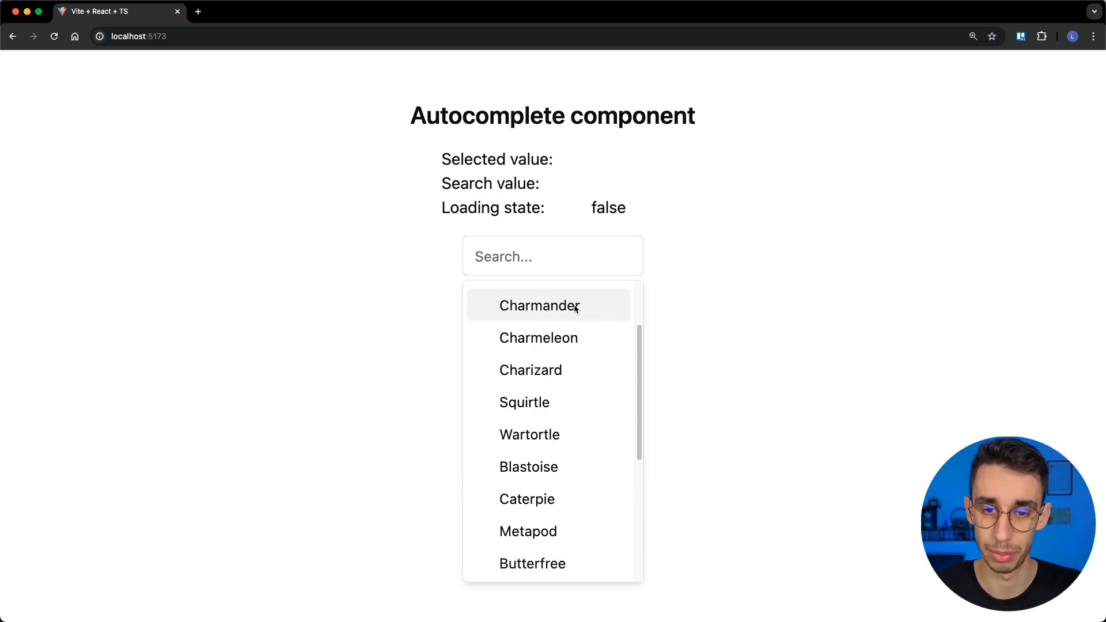
text(pikdsa)
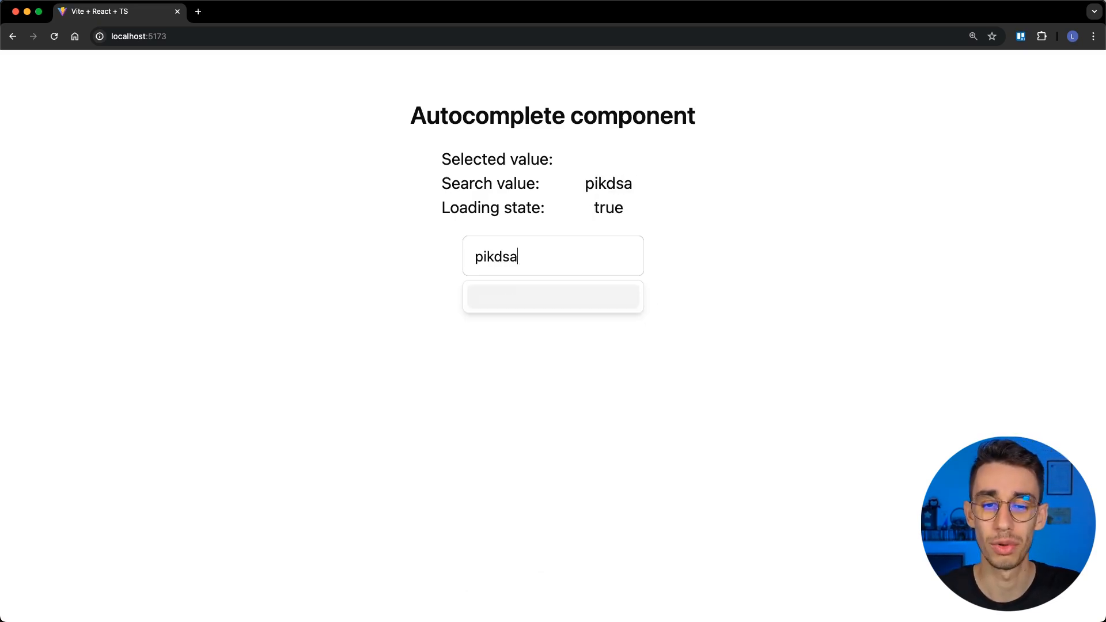
text(dsadsa)
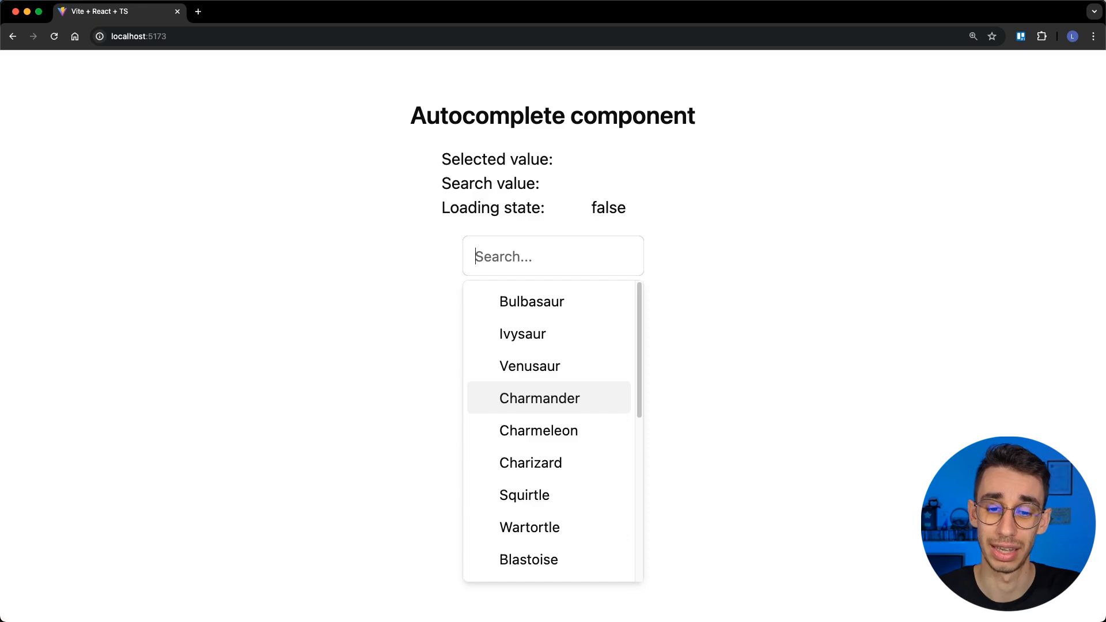
click(539, 398)
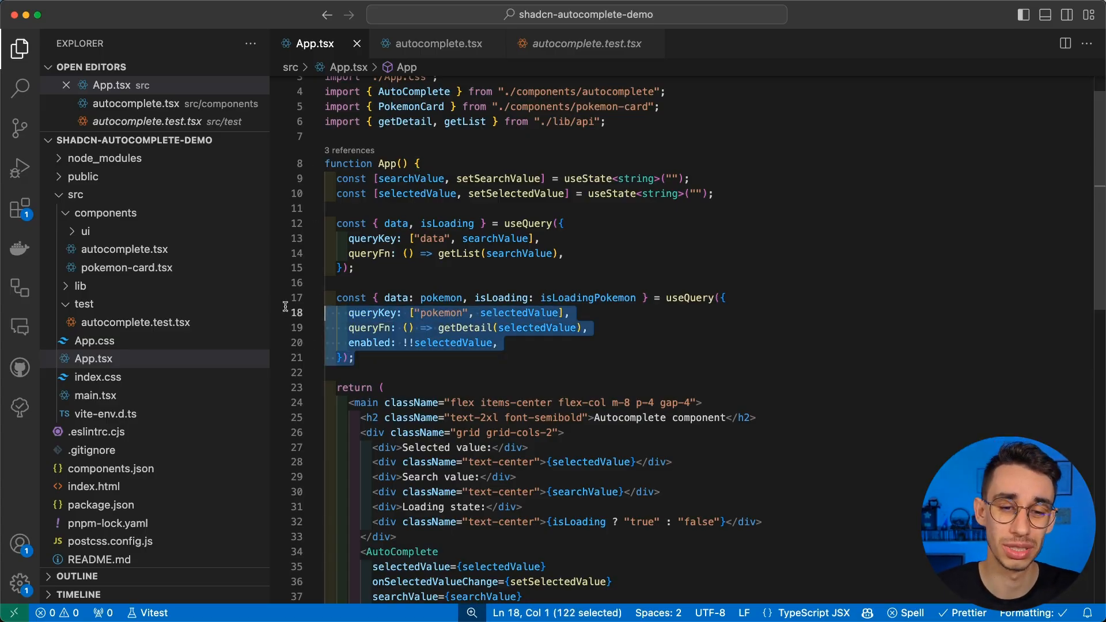
Step: Select the selectedValue state variable in App.tsx's useState lines
click(396, 193)
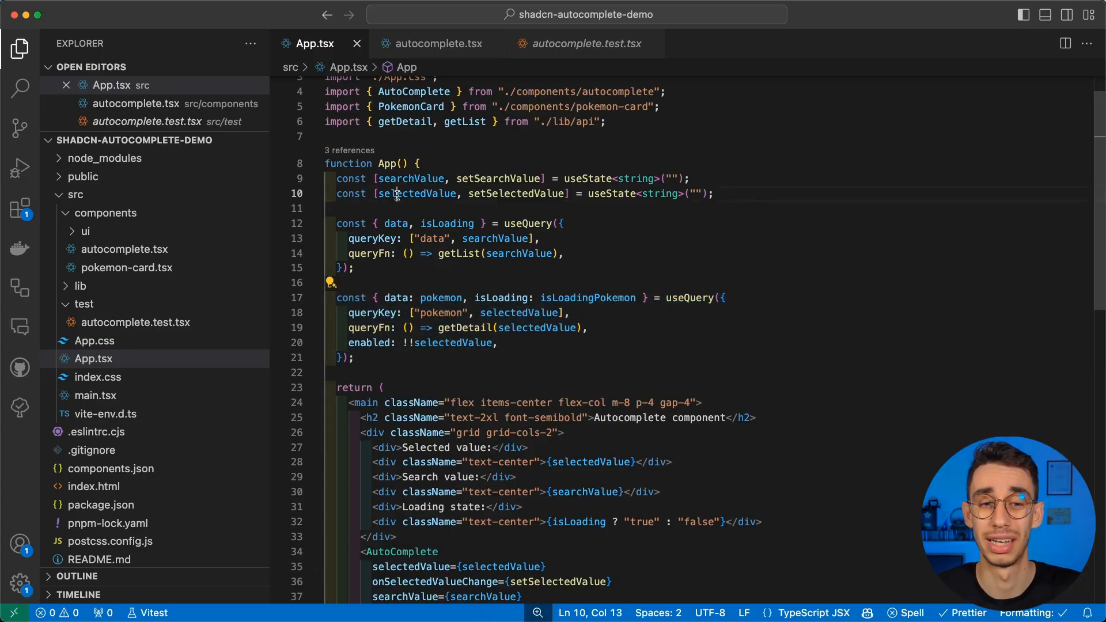
double_click(417, 194)
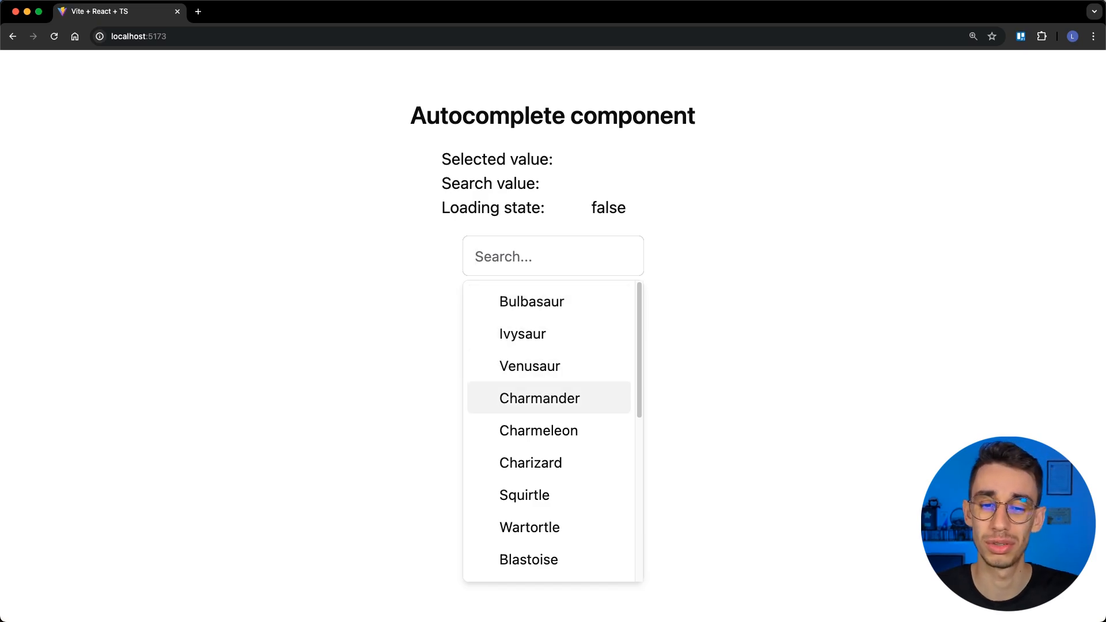
Step: Pick Charmander, then Butterfree, backspace the search text, then select Venusaur (2 m, 100 kg)
click(539, 398)
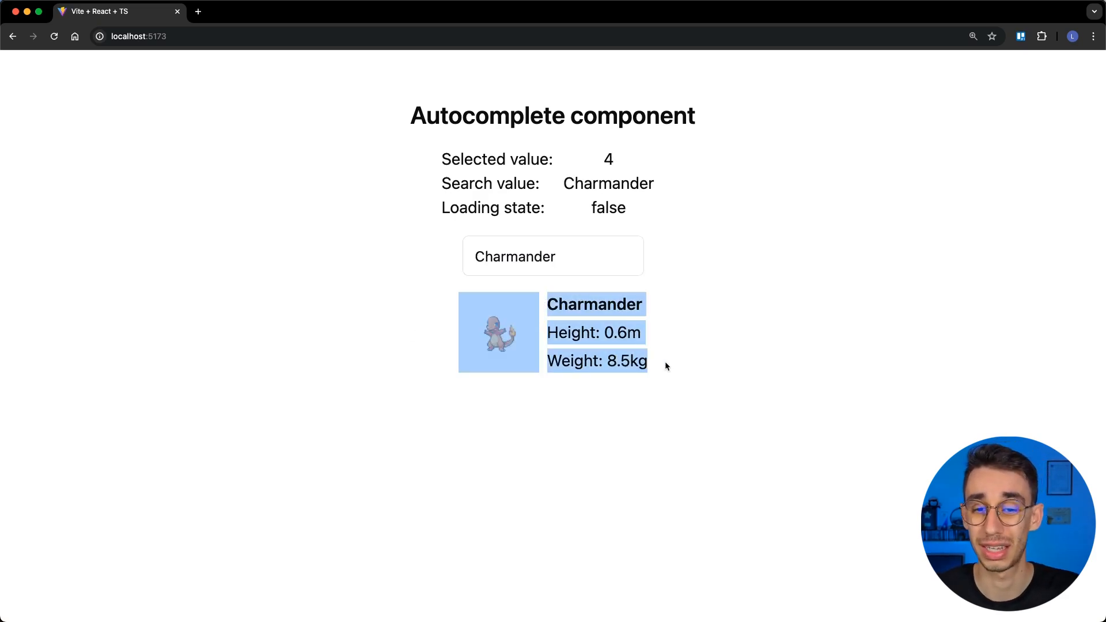
click(553, 256)
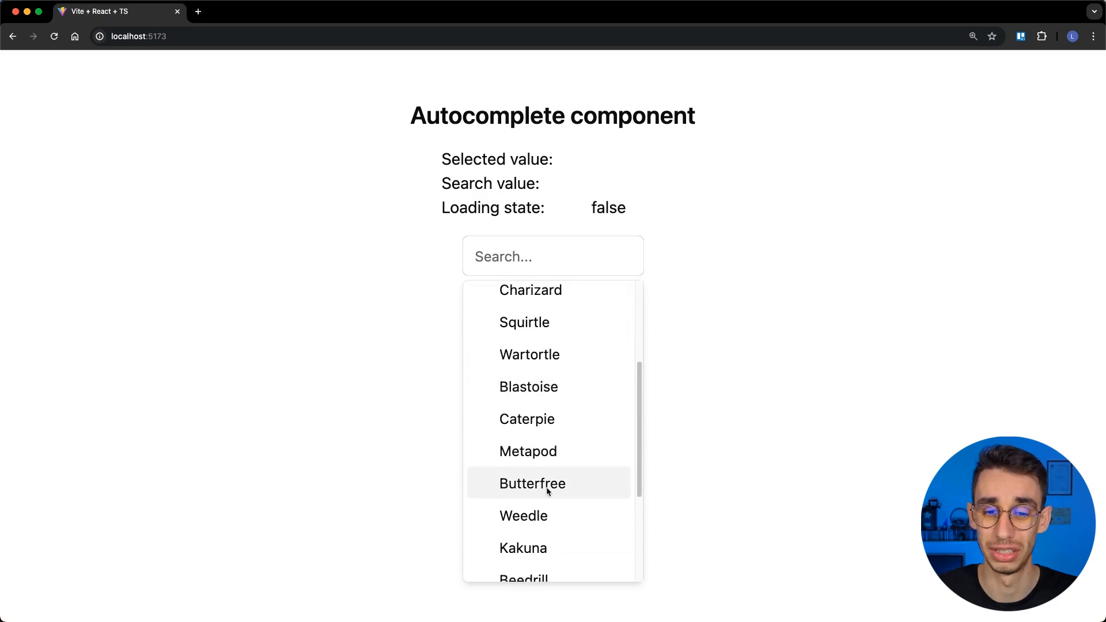
click(532, 484)
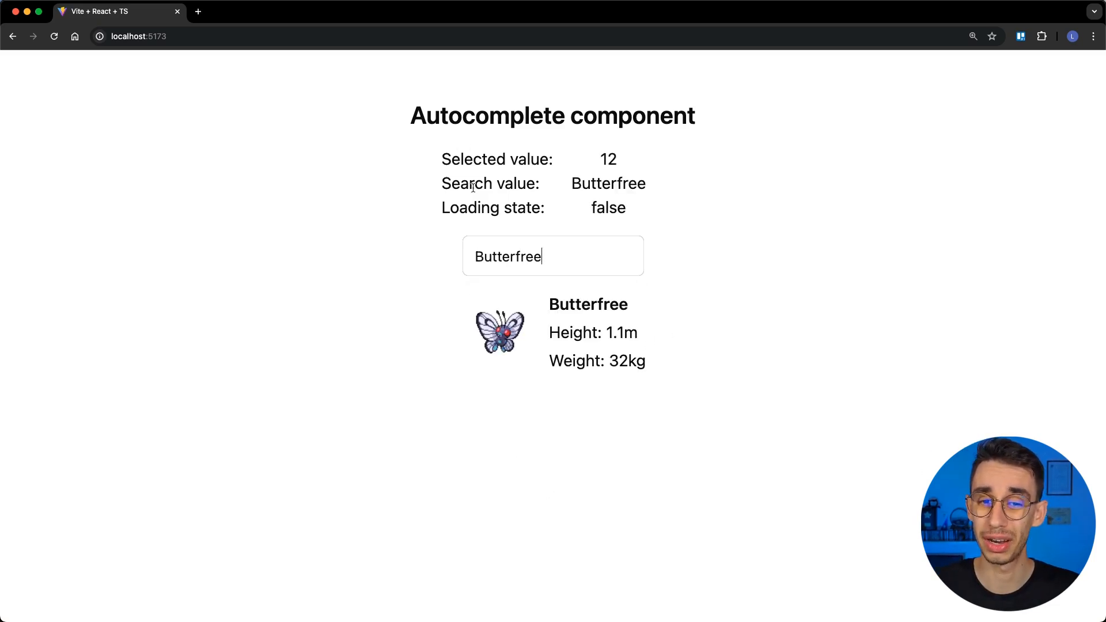
key(Backspace)
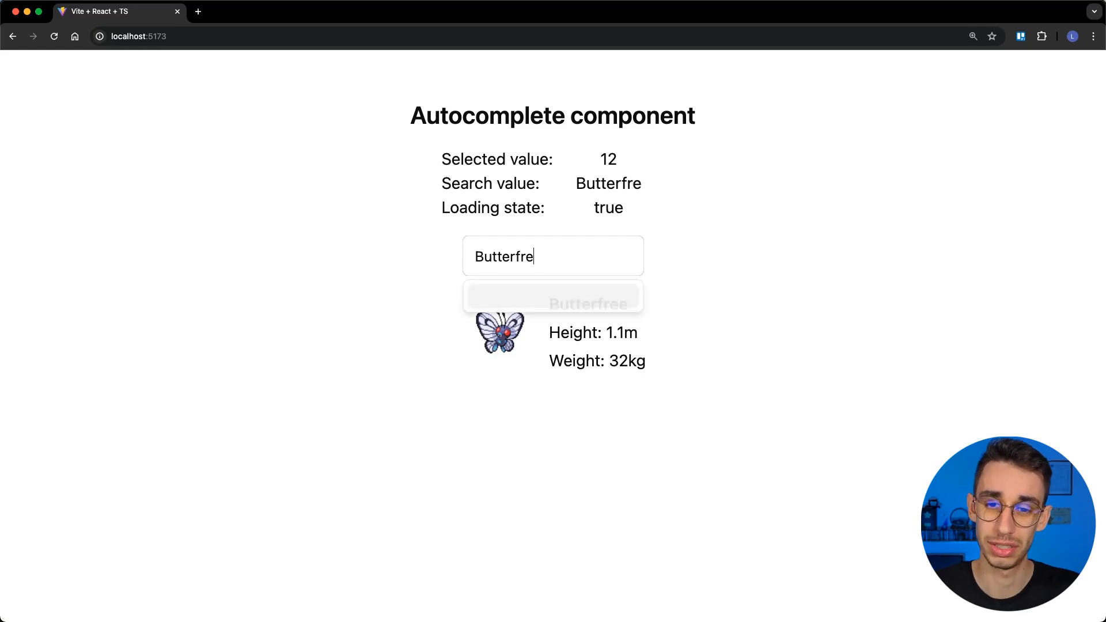
key(Backspace)
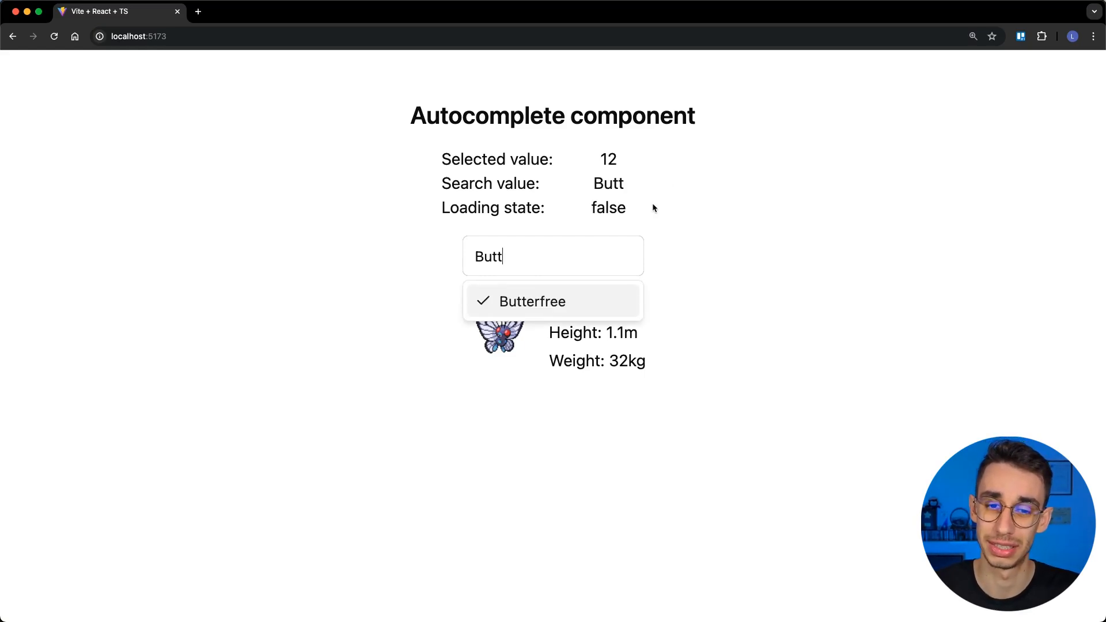
mouse_move(550, 256)
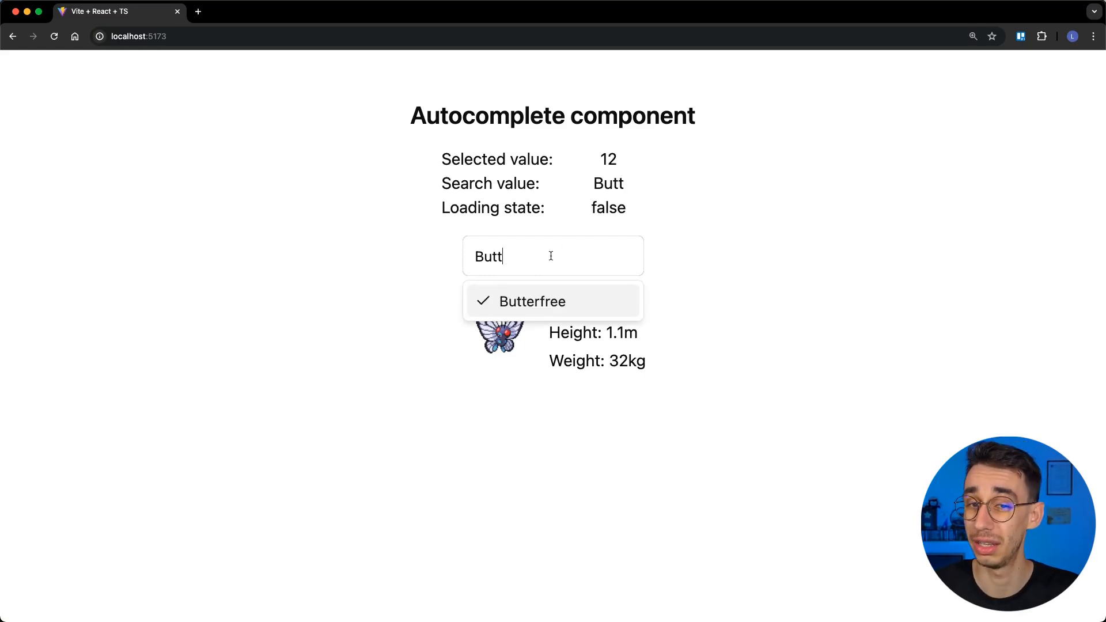
mouse_move(529, 163)
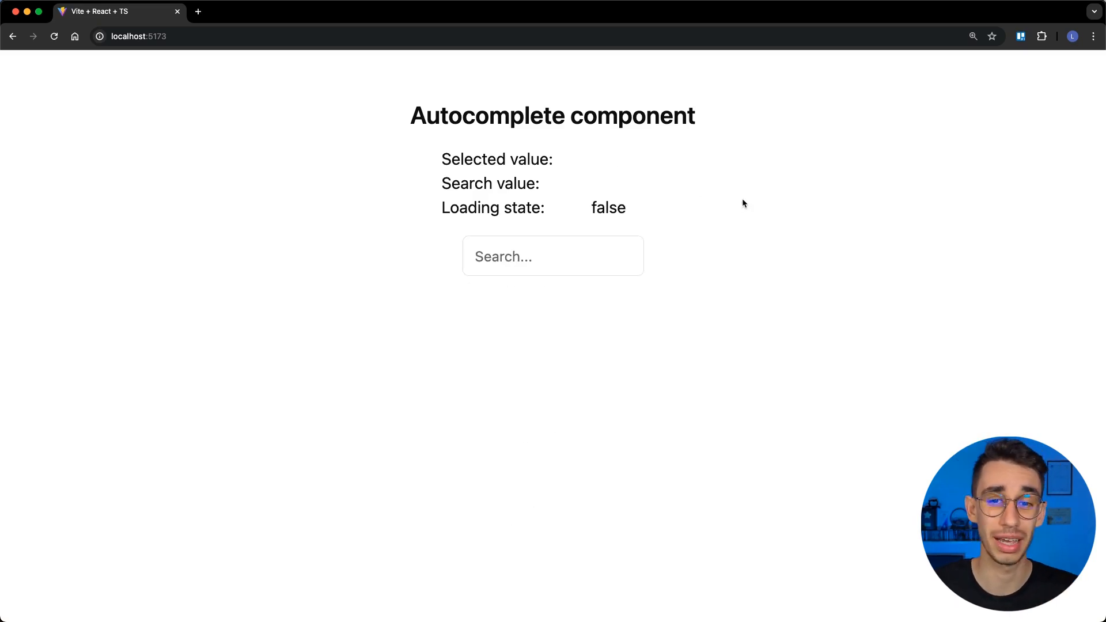
click(553, 255)
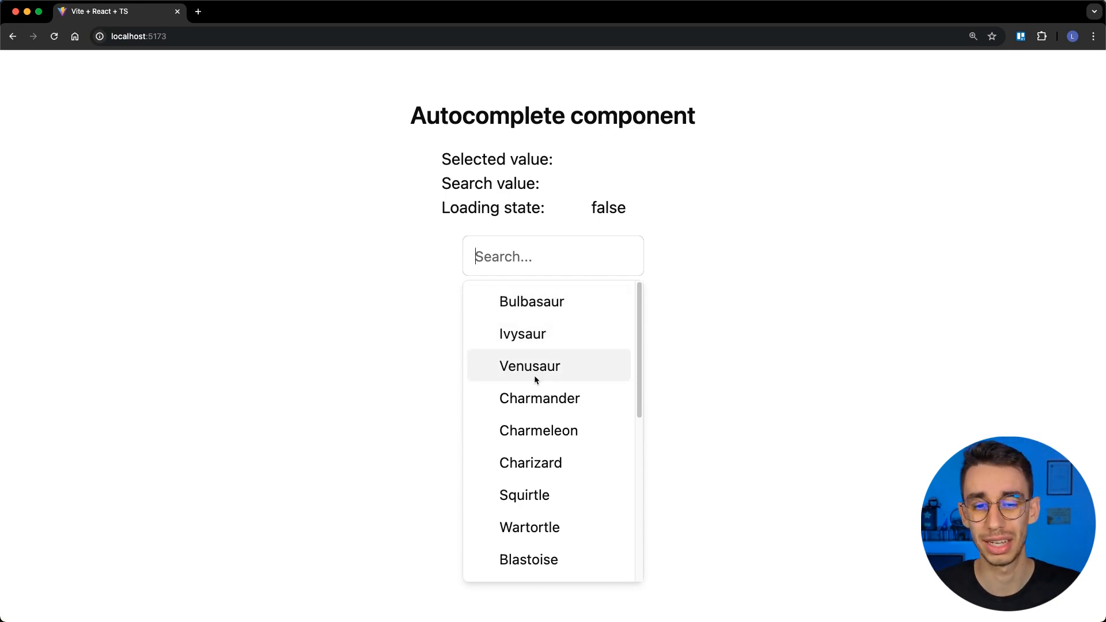
click(530, 365)
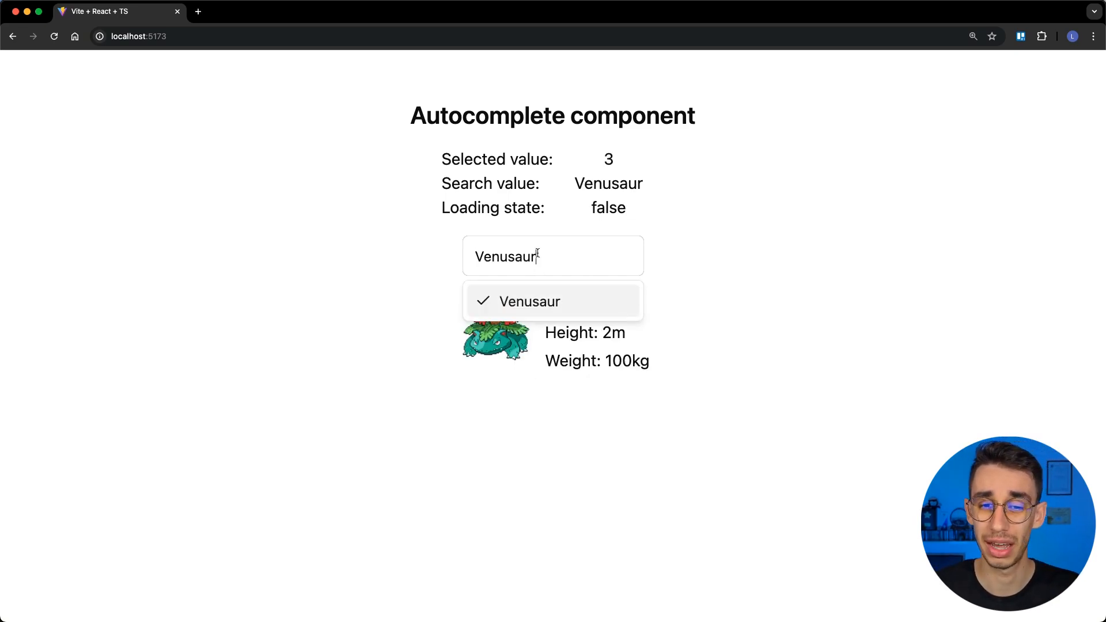
mouse_move(565, 308)
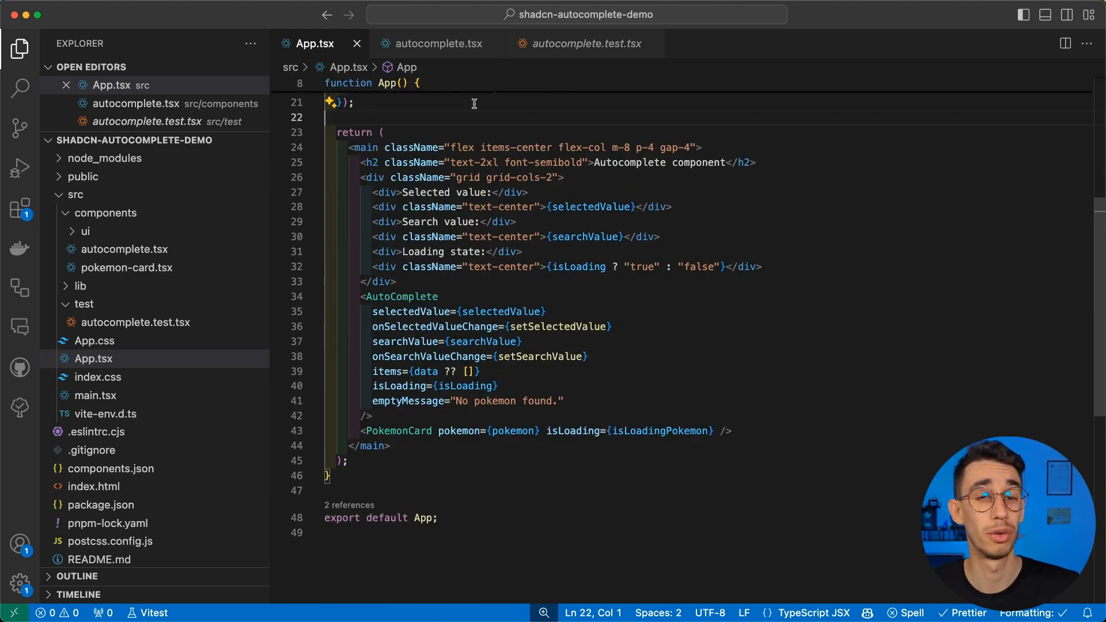
Step: Return to the autocomplete.tsx tab, showing the input and popover content handlers
click(433, 43)
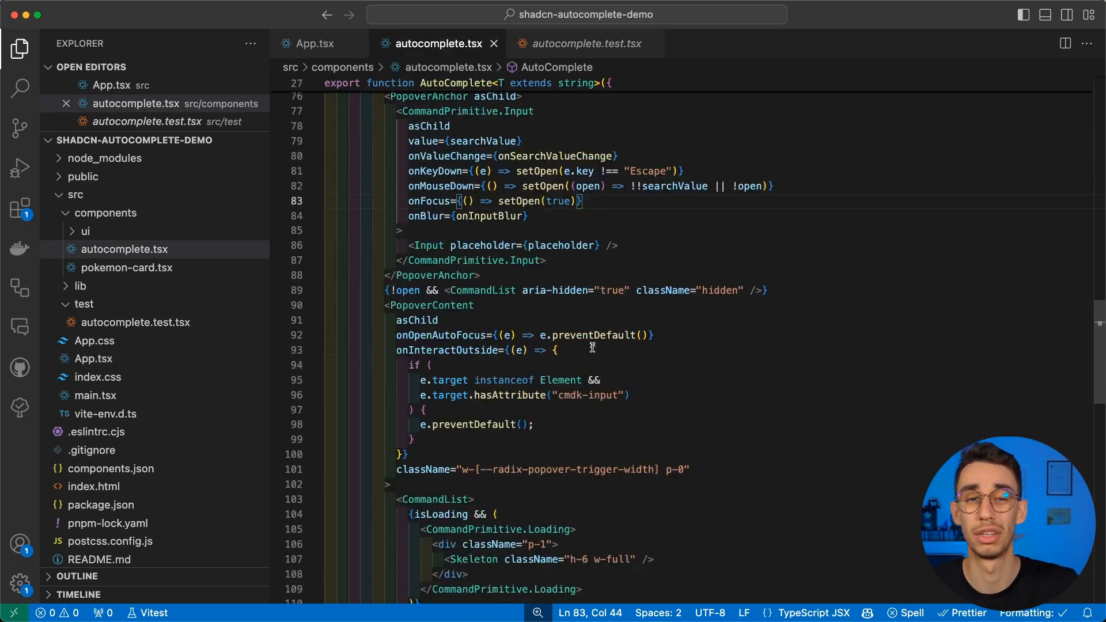